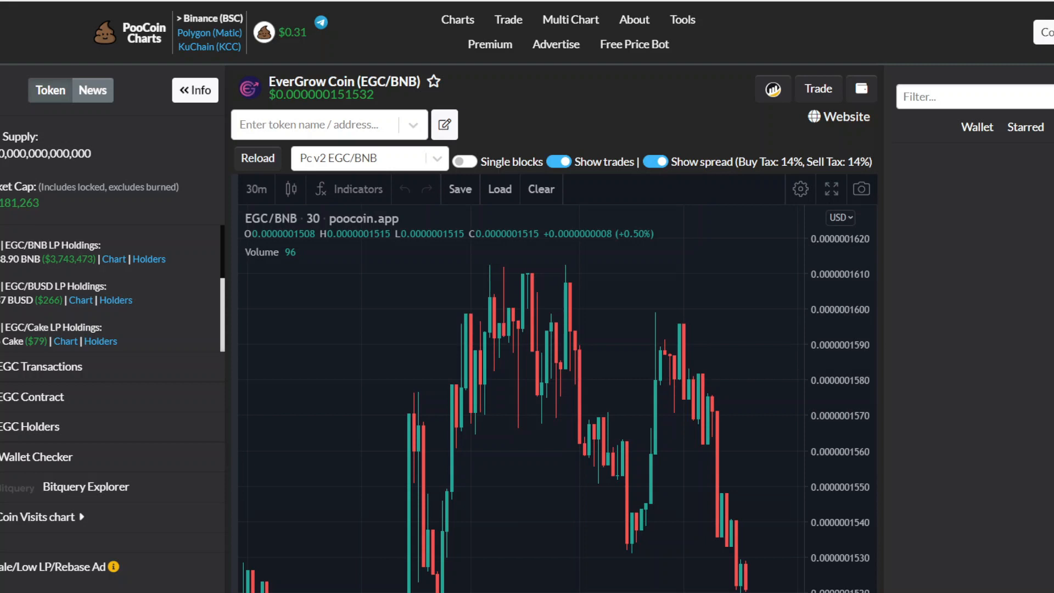
pyautogui.moveTo(1046, 242)
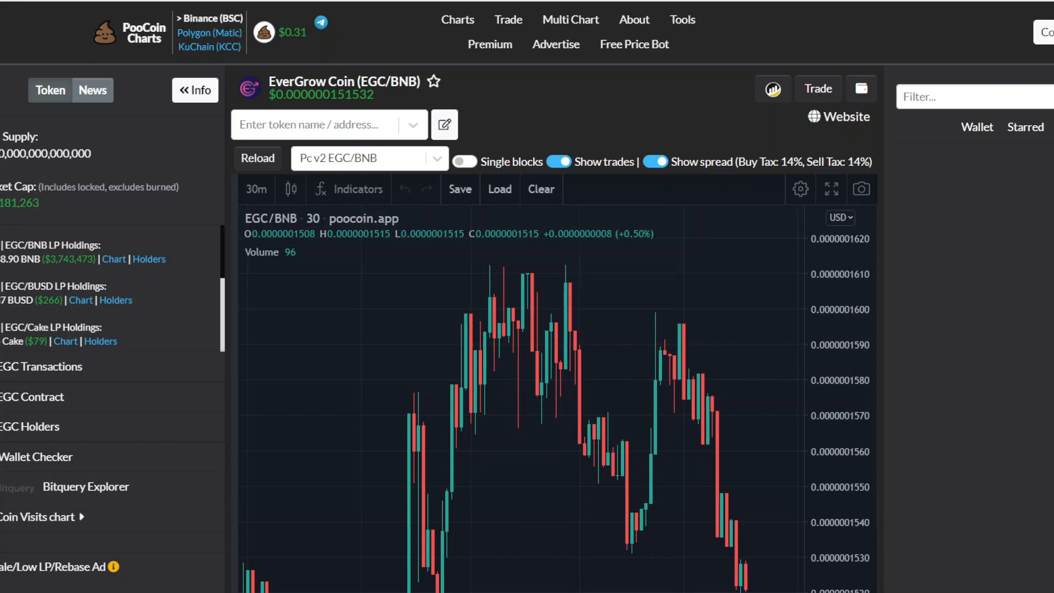
# Scroll up and down the EverGrow Swap page to review its content.
pyautogui.scroll(-3)
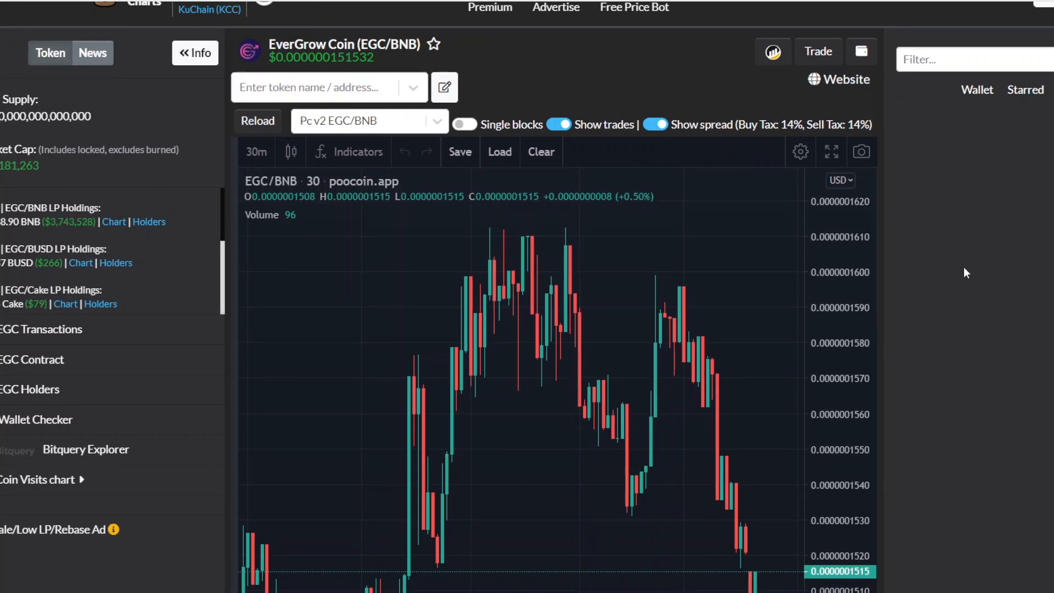
pyautogui.moveTo(435, 93)
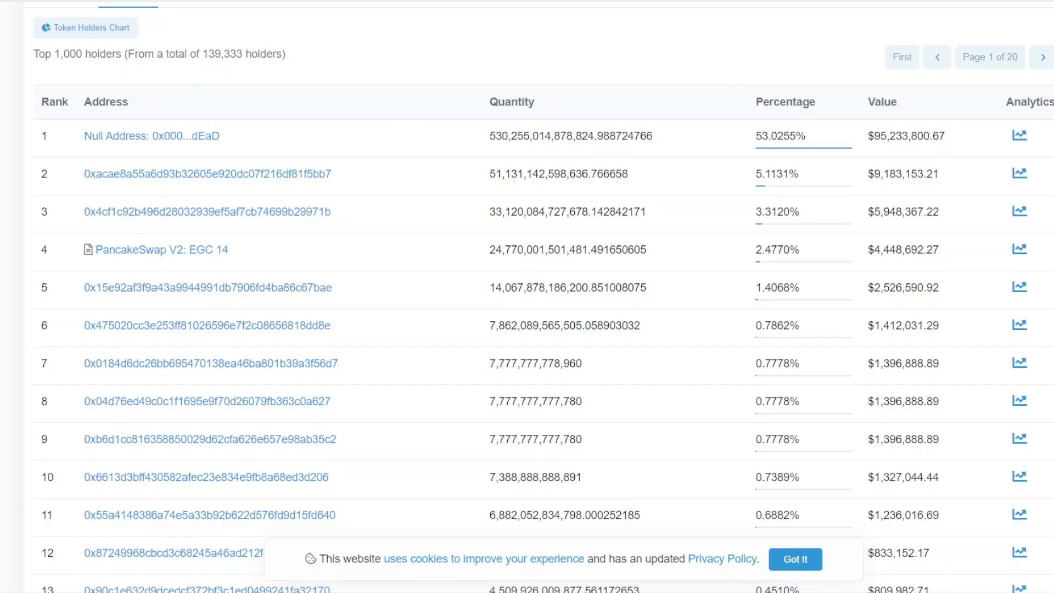
pyautogui.scroll(3)
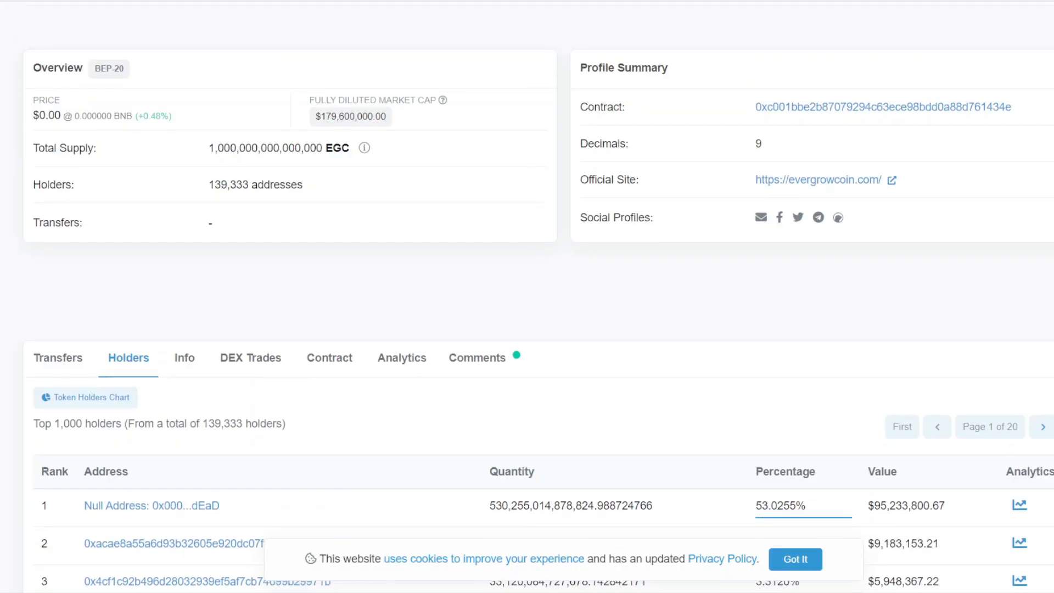
pyautogui.moveTo(619, 139)
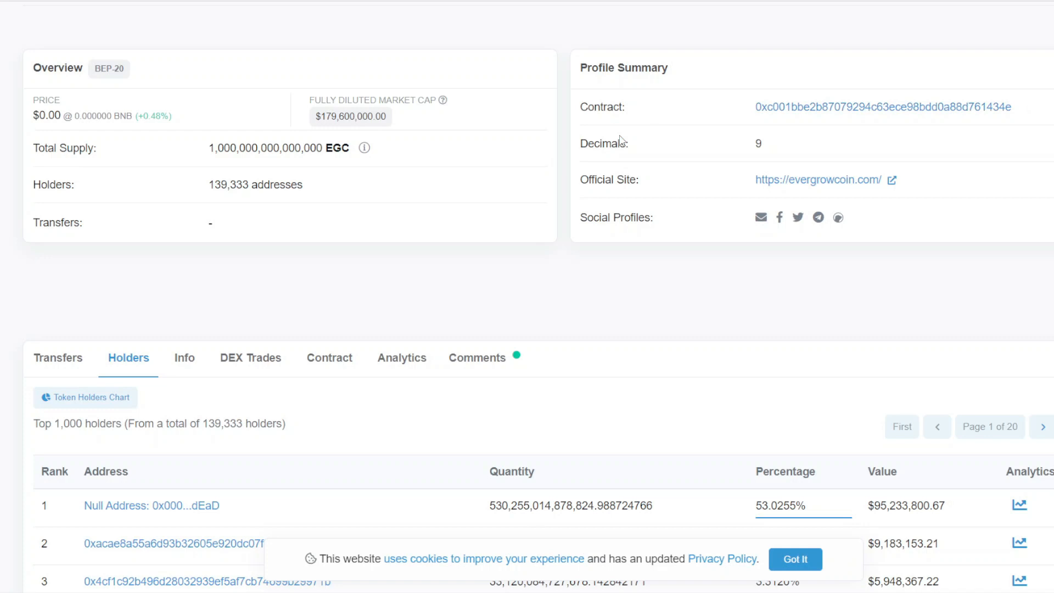
pyautogui.scroll(-3)
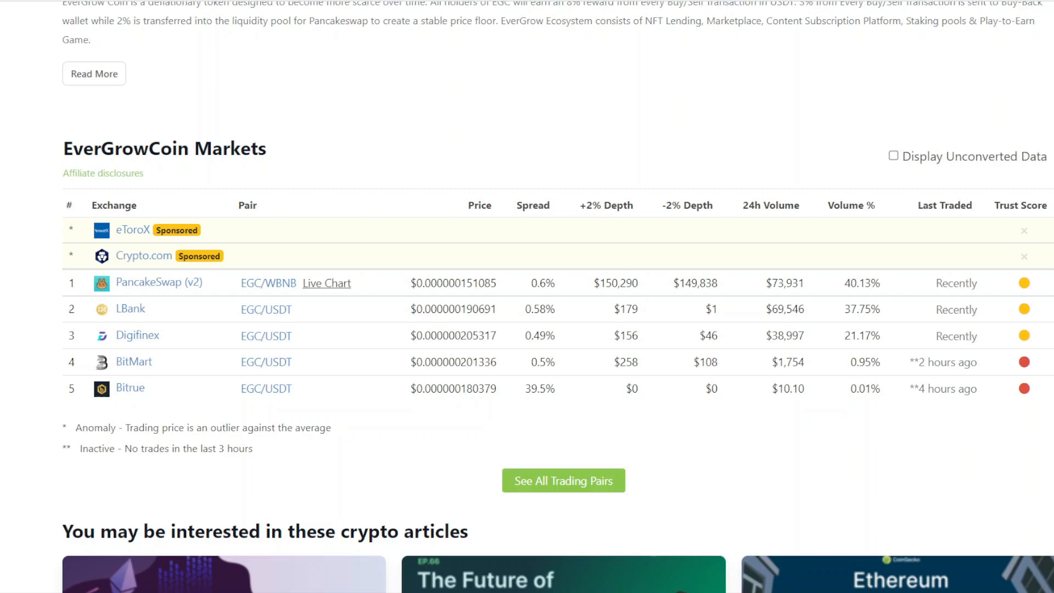
pyautogui.scroll(3)
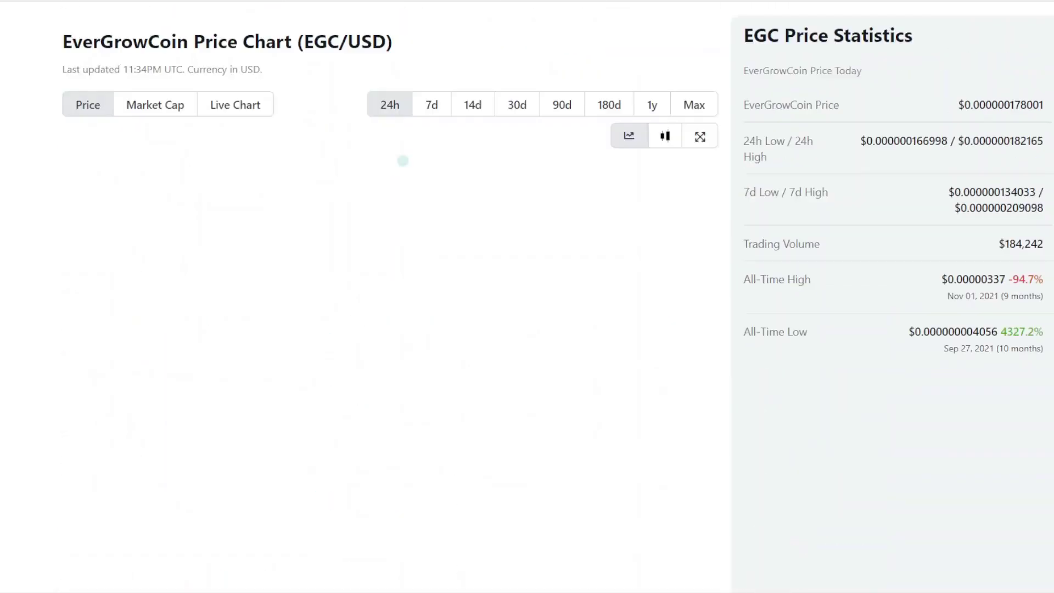
pyautogui.scroll(3)
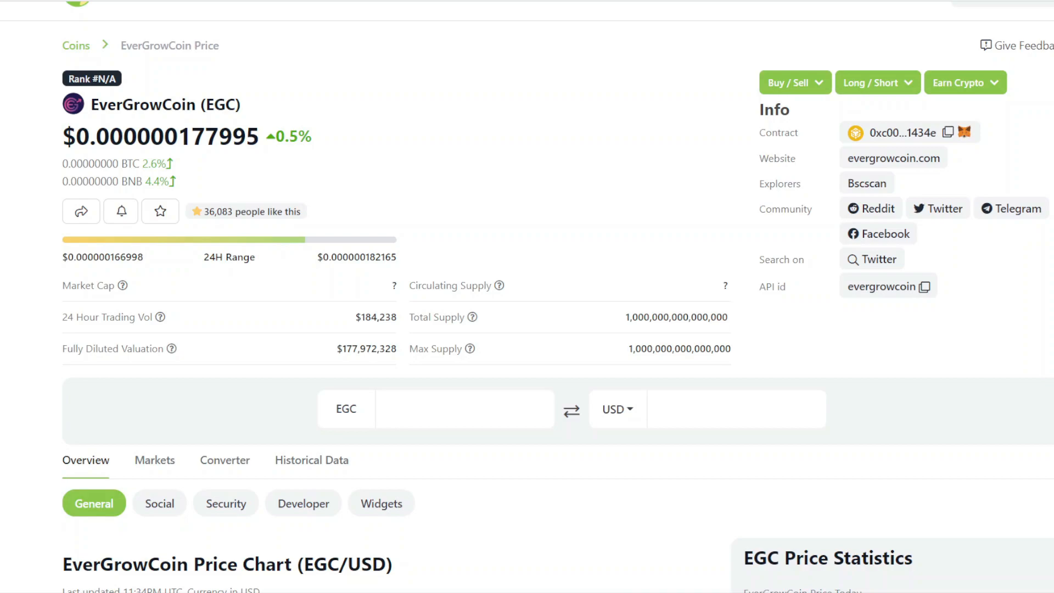
pyautogui.scroll(-3)
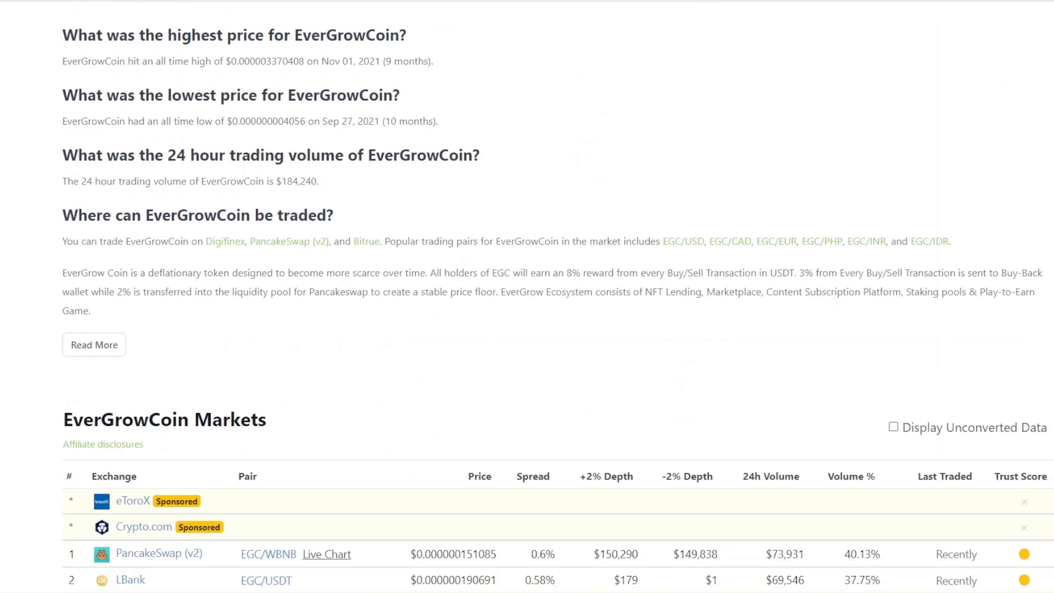
pyautogui.scroll(3)
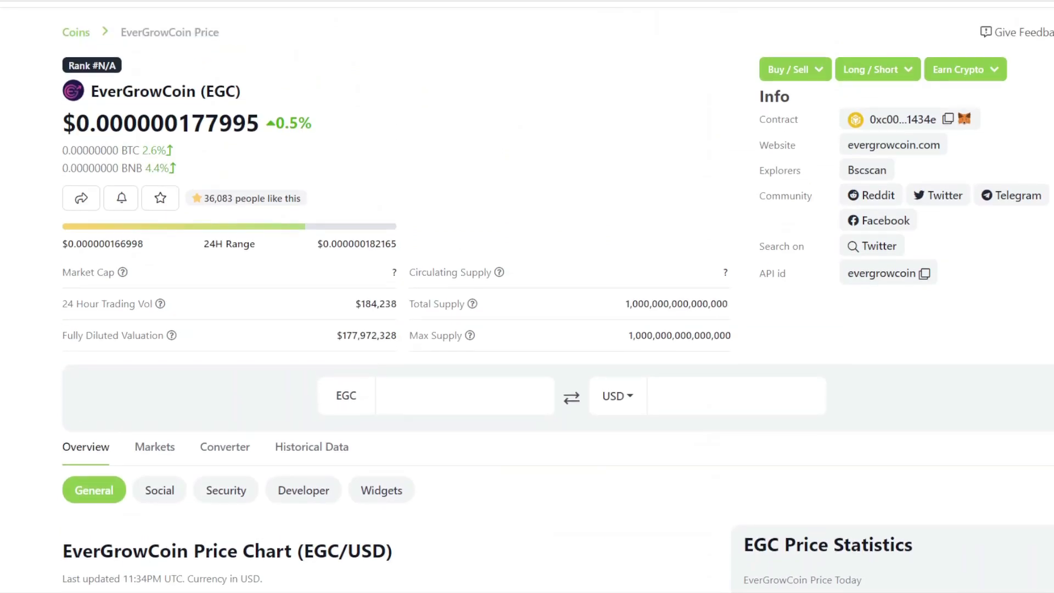
pyautogui.moveTo(563, 271)
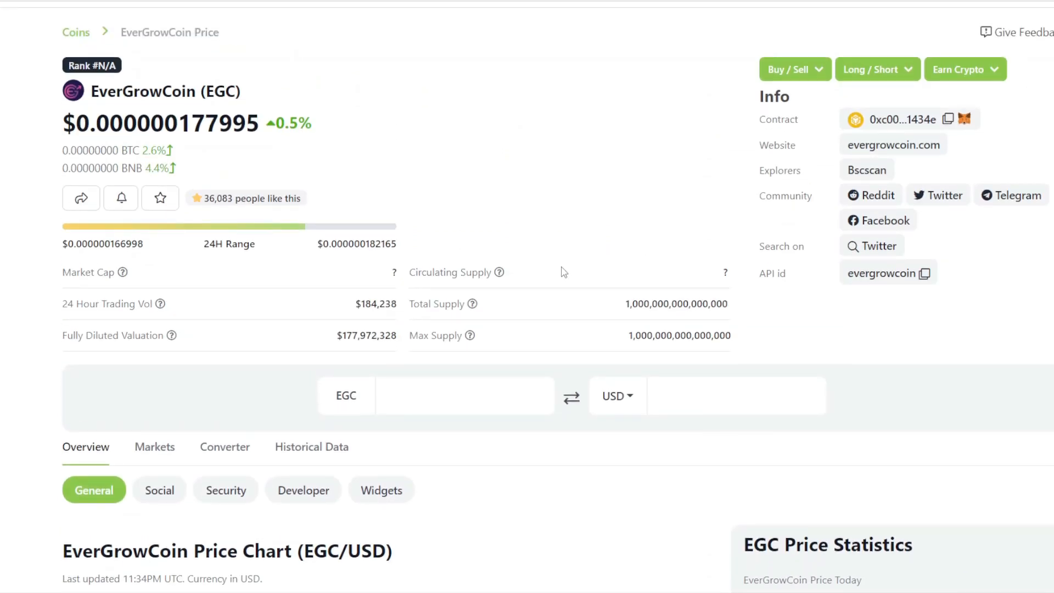
pyautogui.moveTo(406, 304)
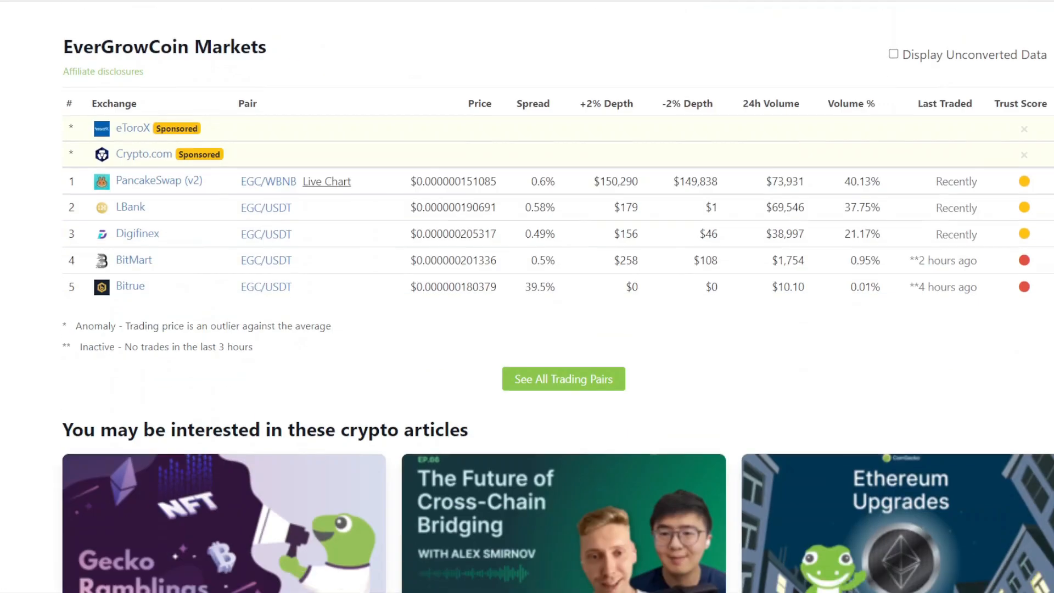
pyautogui.scroll(3)
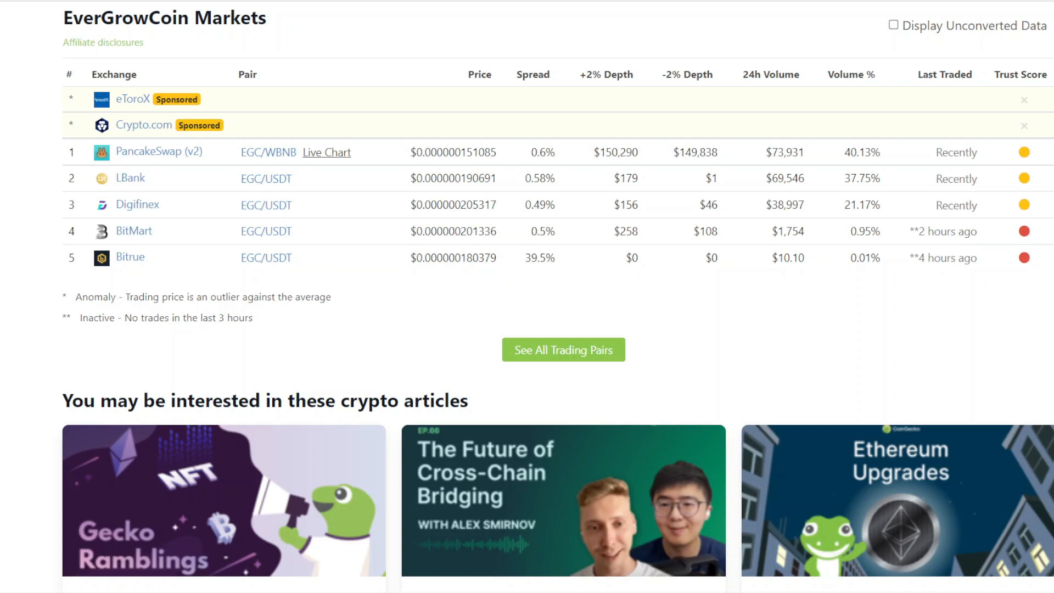
pyautogui.scroll(3)
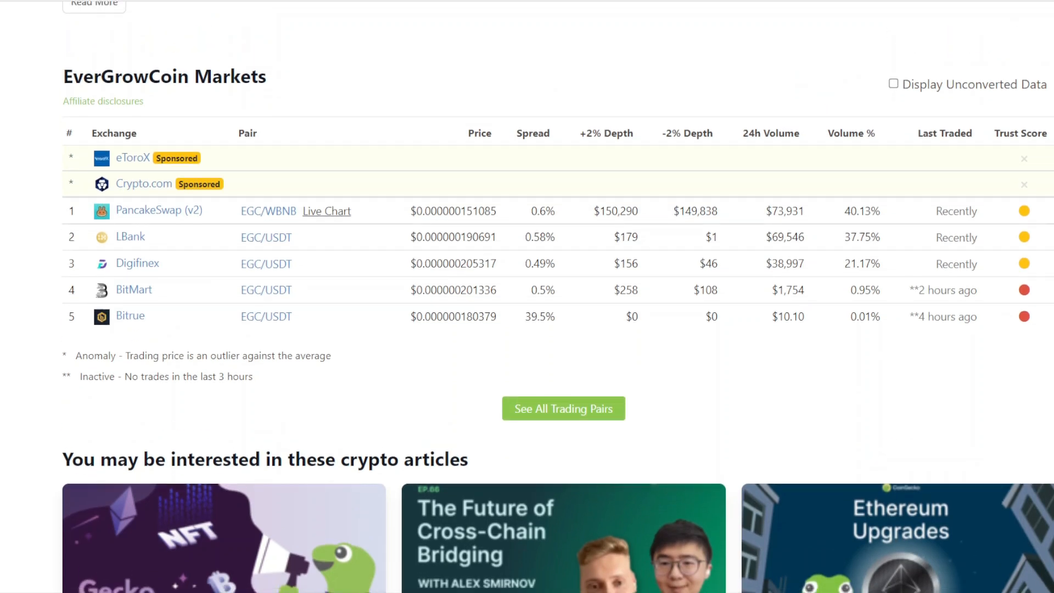
pyautogui.scroll(-3)
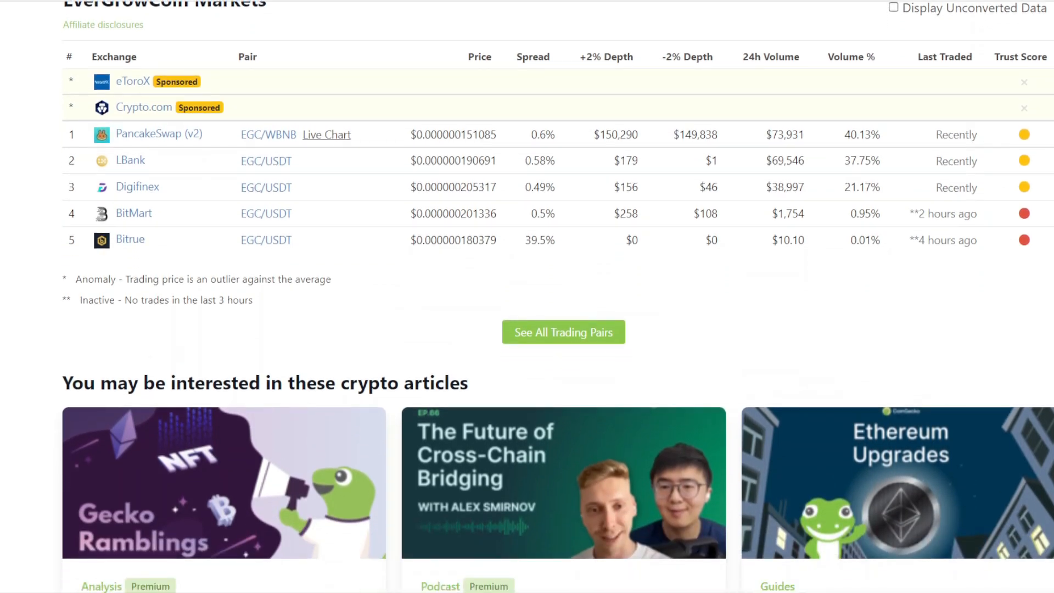
pyautogui.scroll(3)
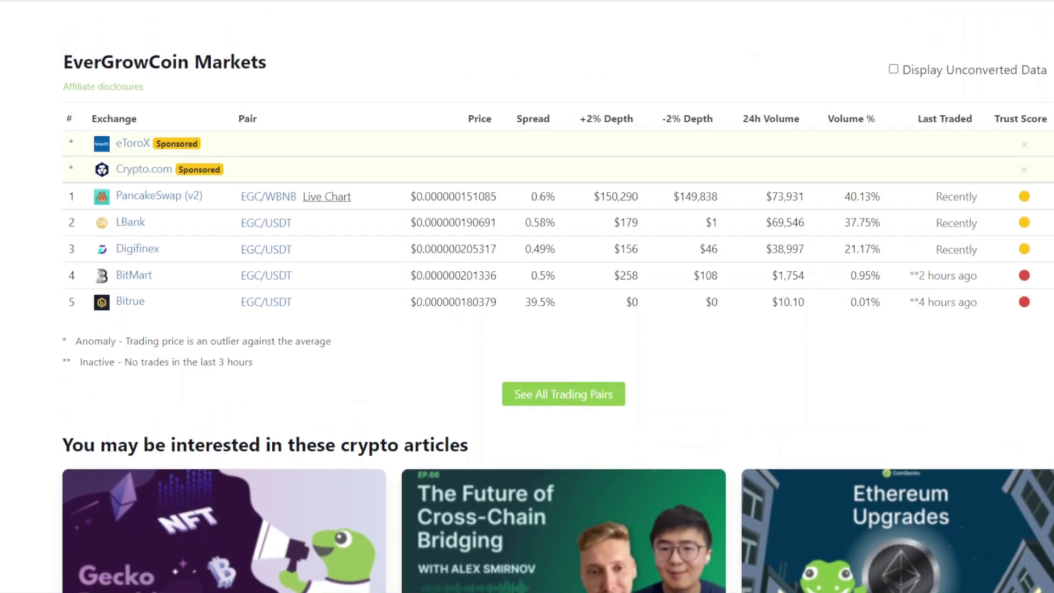
pyautogui.scroll(3)
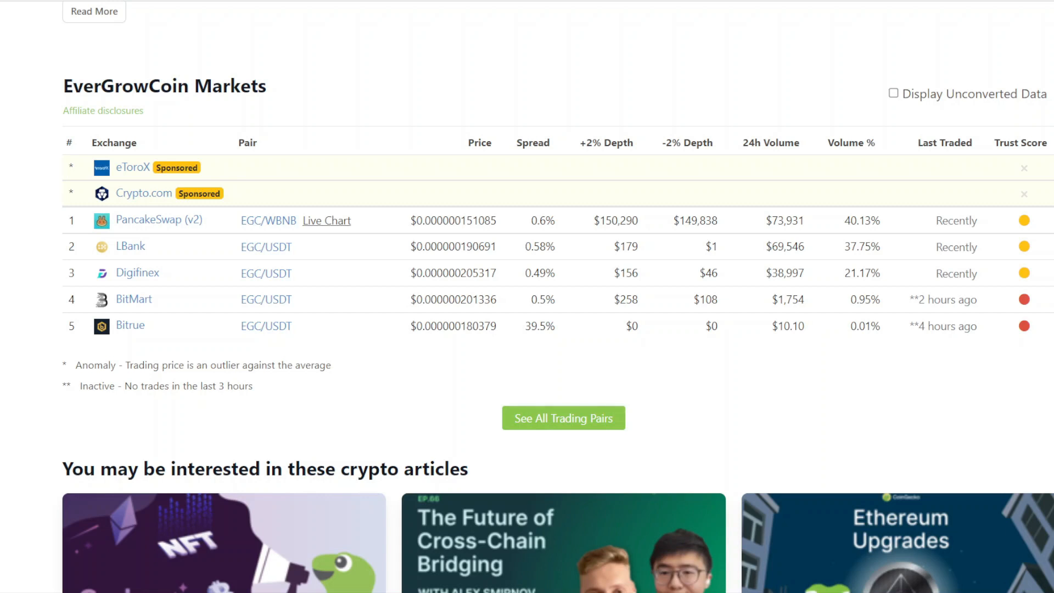
pyautogui.scroll(3)
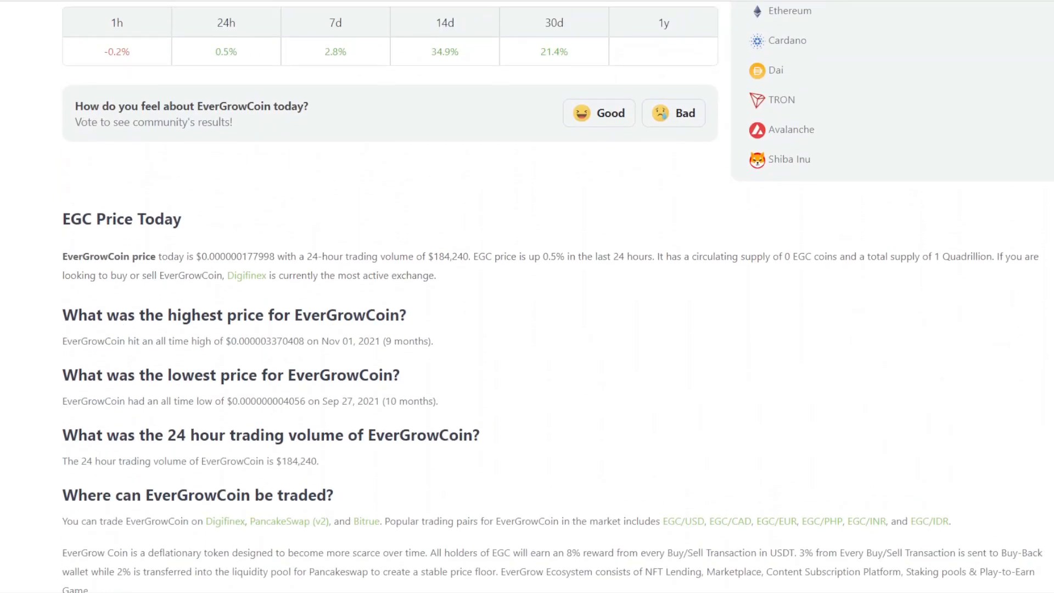
pyautogui.scroll(3)
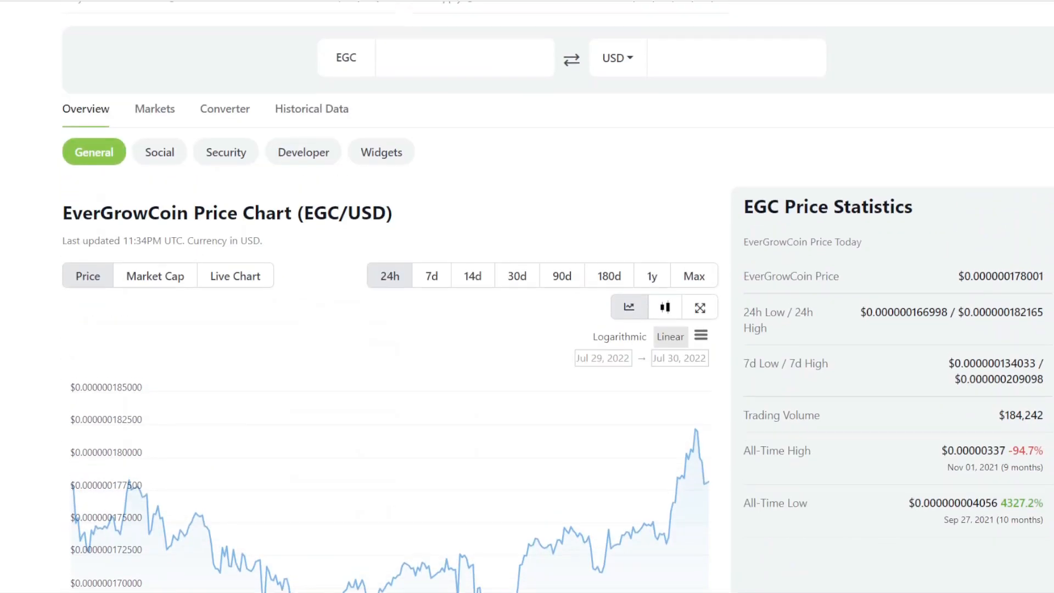
pyautogui.scroll(3)
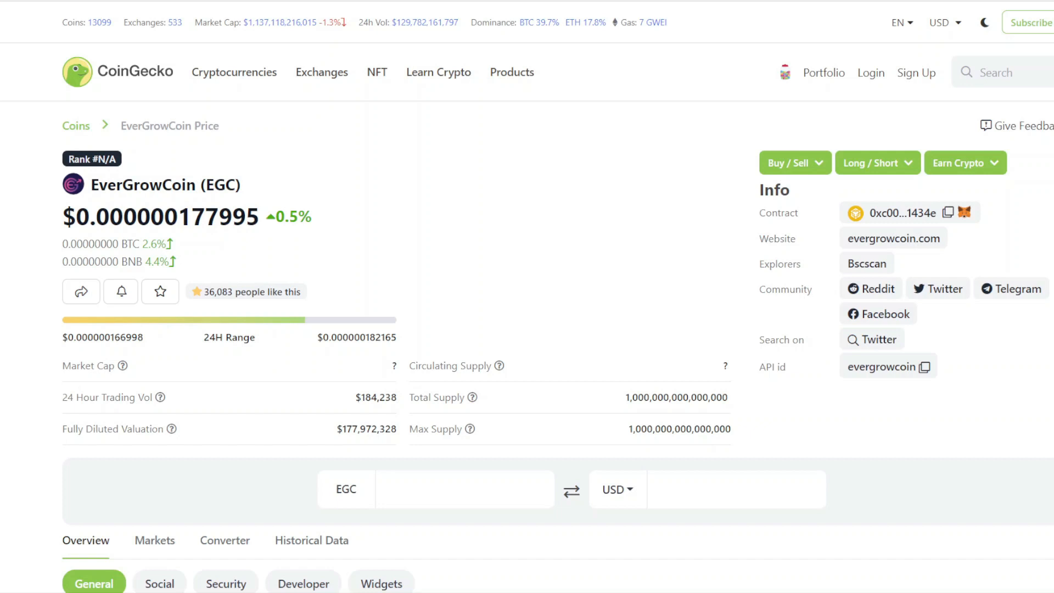
pyautogui.moveTo(313, 34)
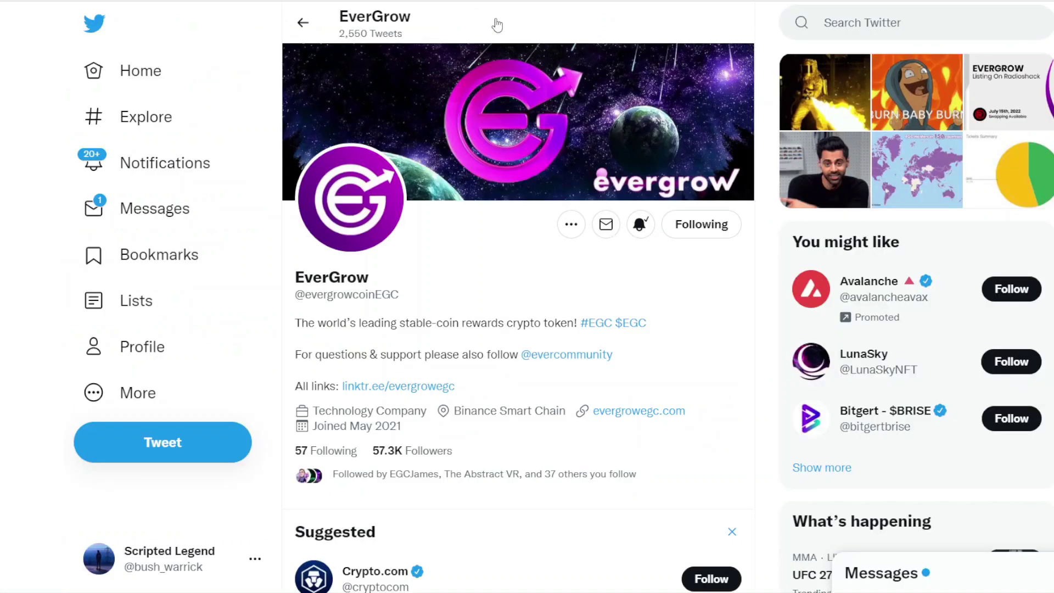
pyautogui.moveTo(417, 507)
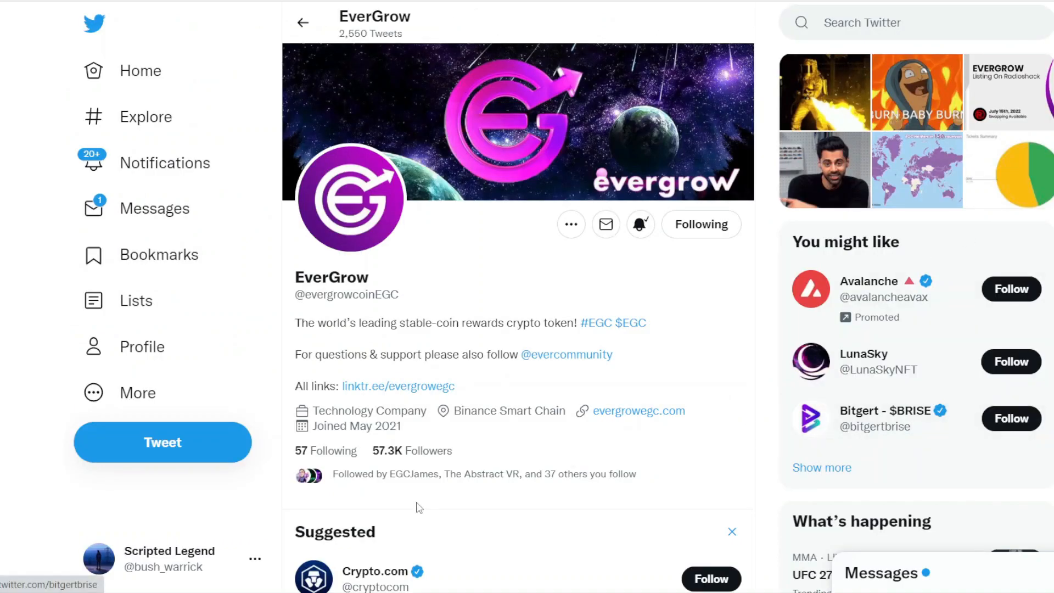
pyautogui.moveTo(708, 215)
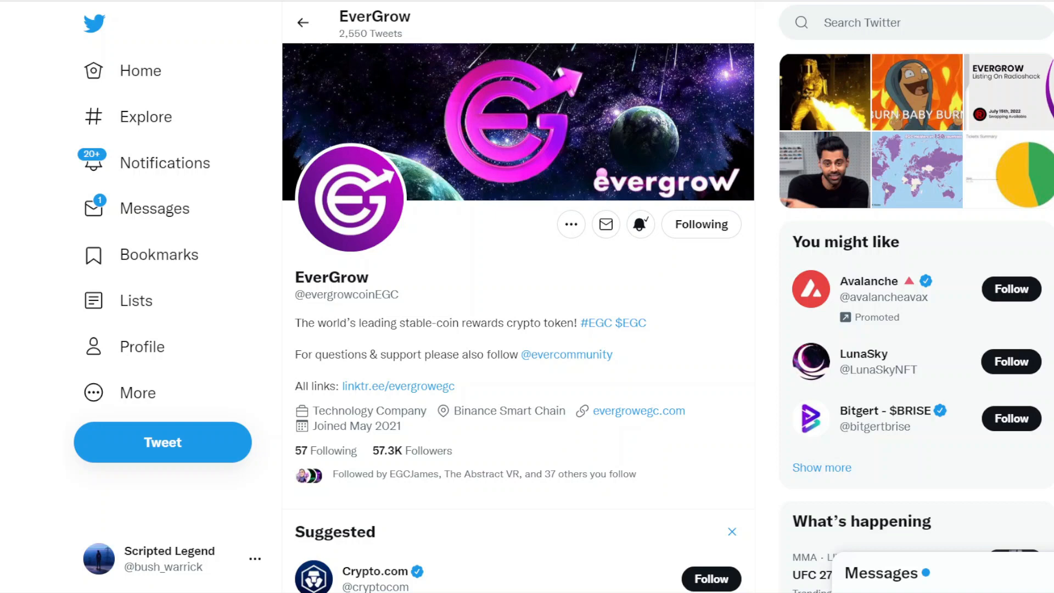
# Scroll down to the bottom of the Swap page before moving to EverGrow's Linktree portals page.
pyautogui.scroll(3)
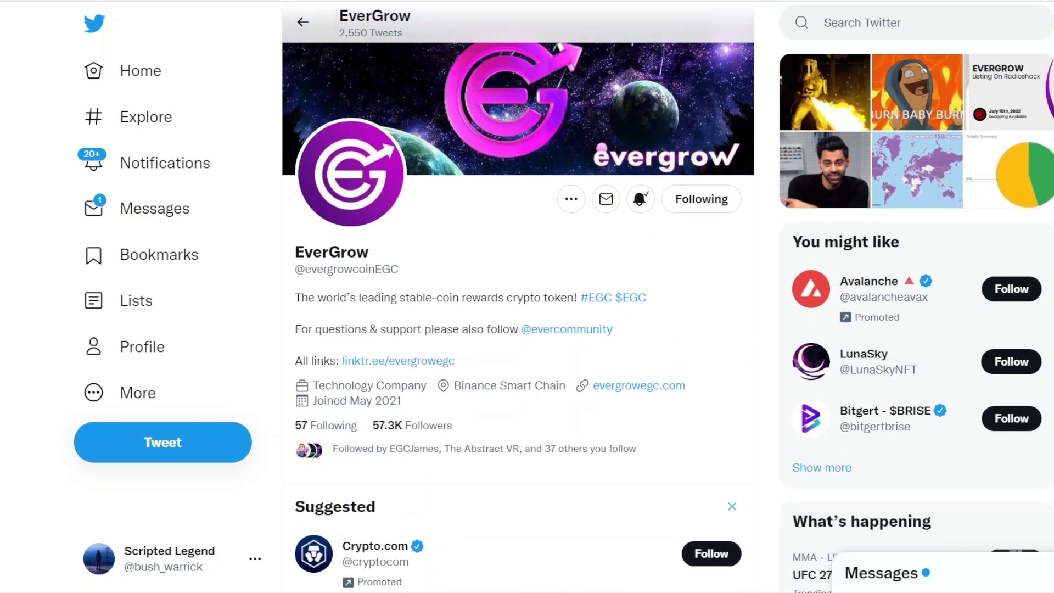
pyautogui.scroll(-3)
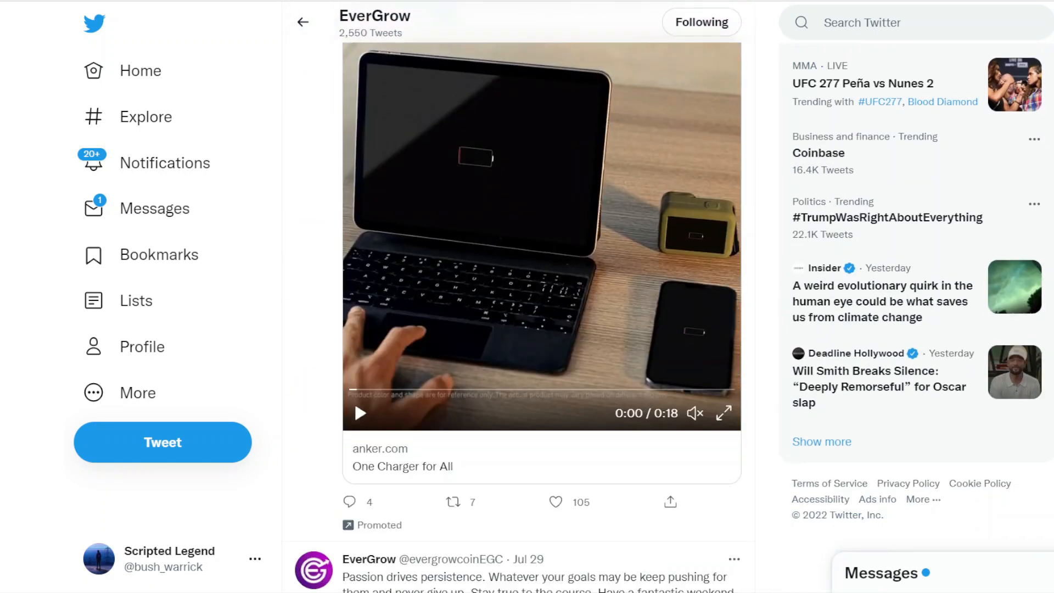
pyautogui.scroll(-3)
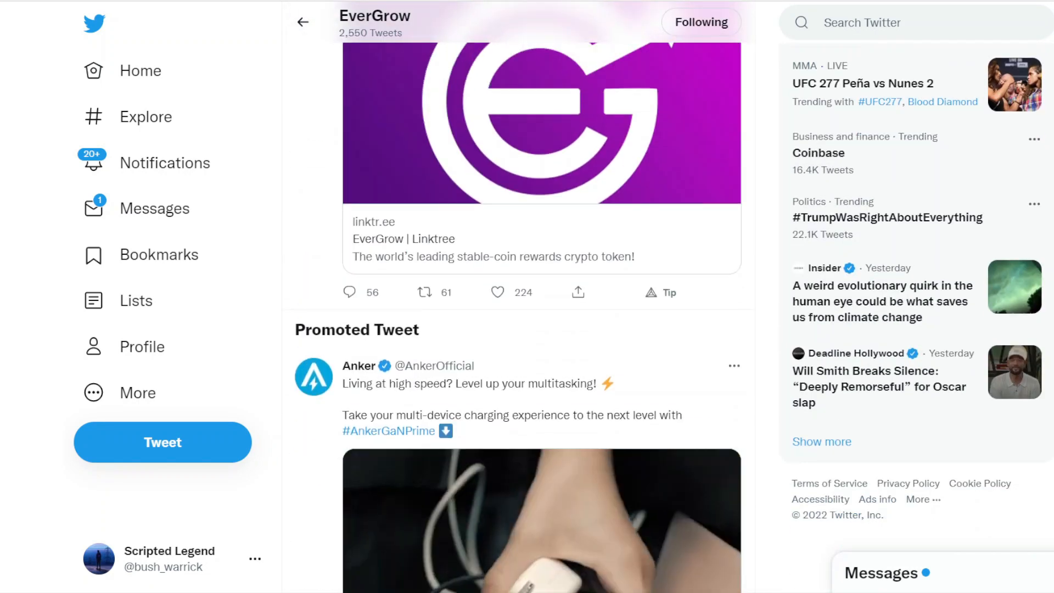
pyautogui.scroll(-3)
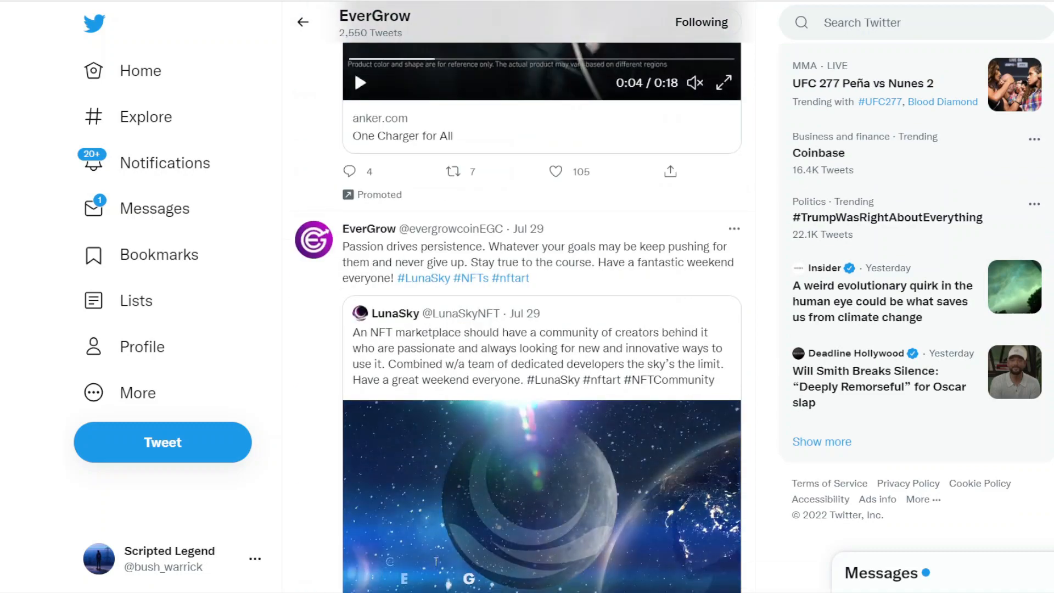
pyautogui.scroll(-3)
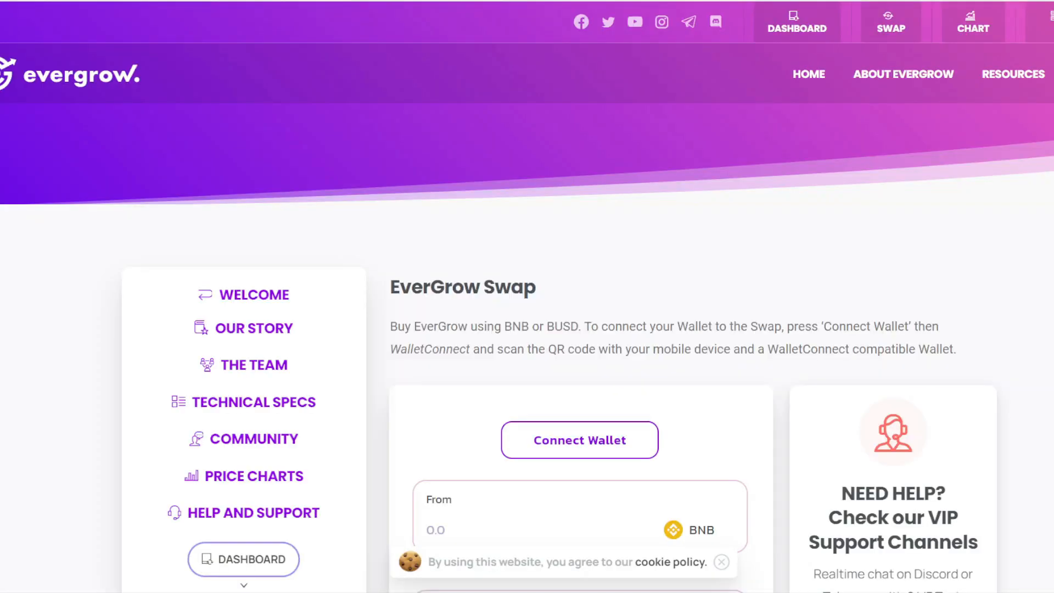
pyautogui.scroll(-3)
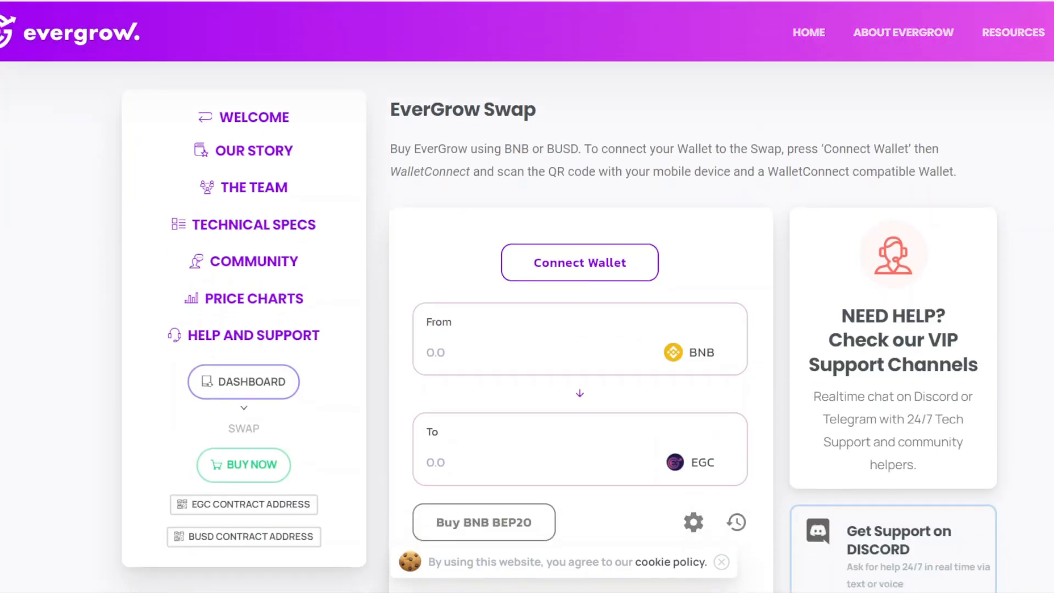
pyautogui.scroll(-3)
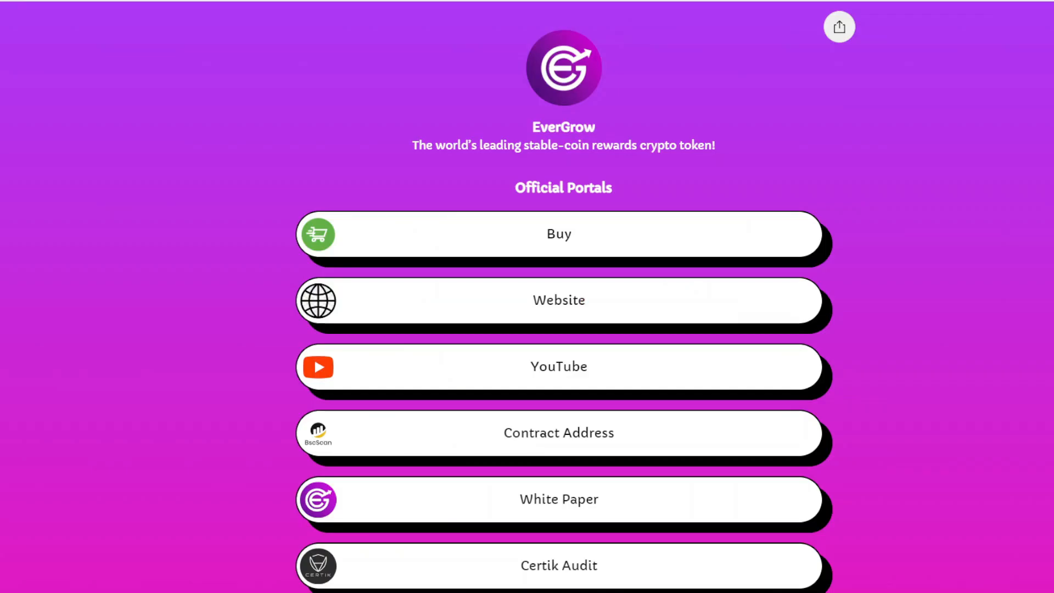
# Scroll through the Linktree list of EverGrow portals and support links down to the YouTube channel entry.
pyautogui.scroll(-3)
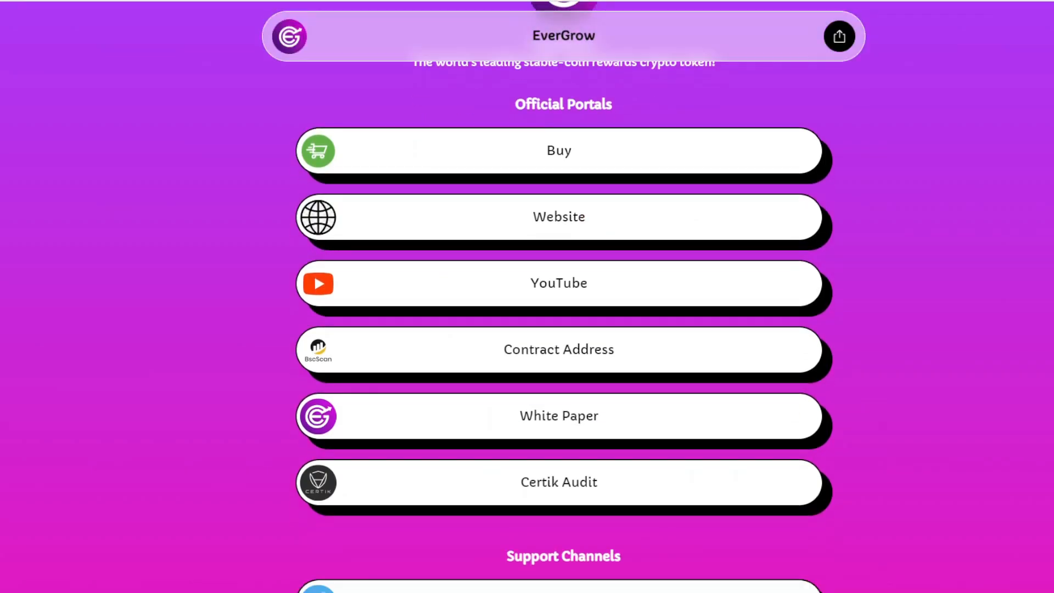
pyautogui.scroll(3)
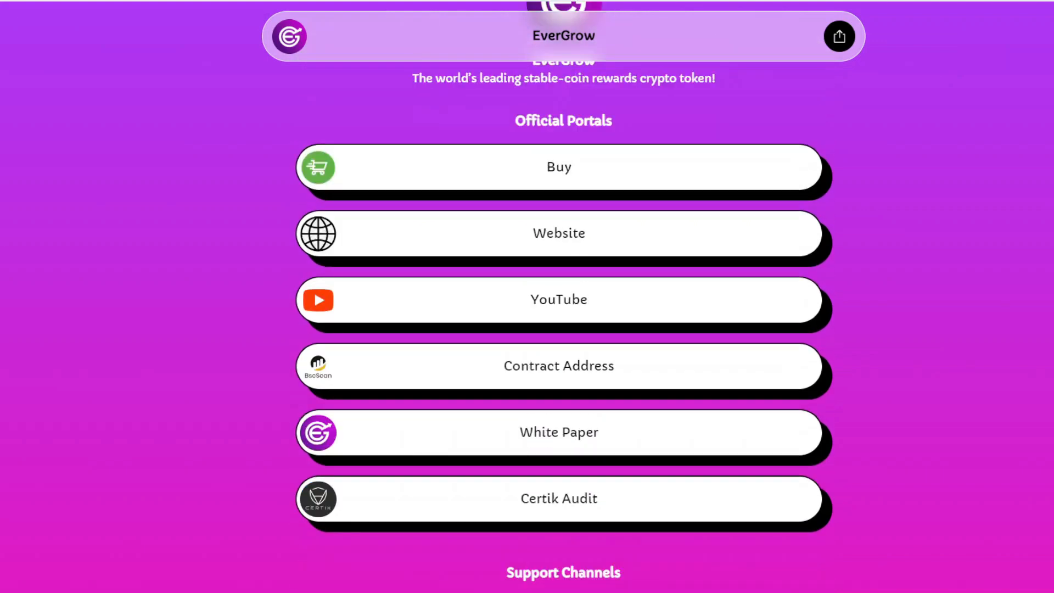
pyautogui.scroll(-3)
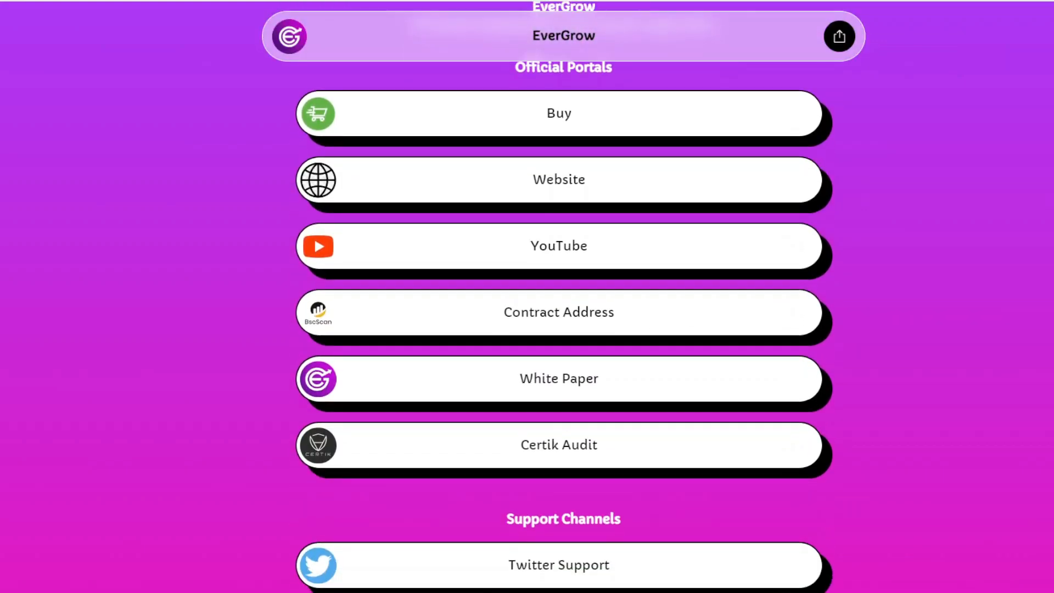
pyautogui.scroll(-3)
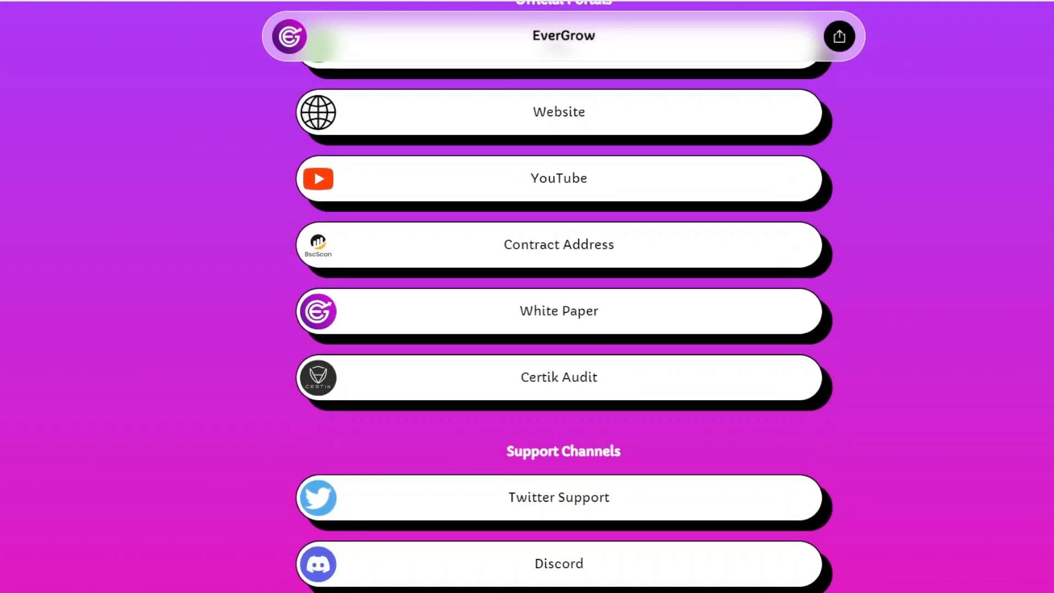
pyautogui.scroll(-3)
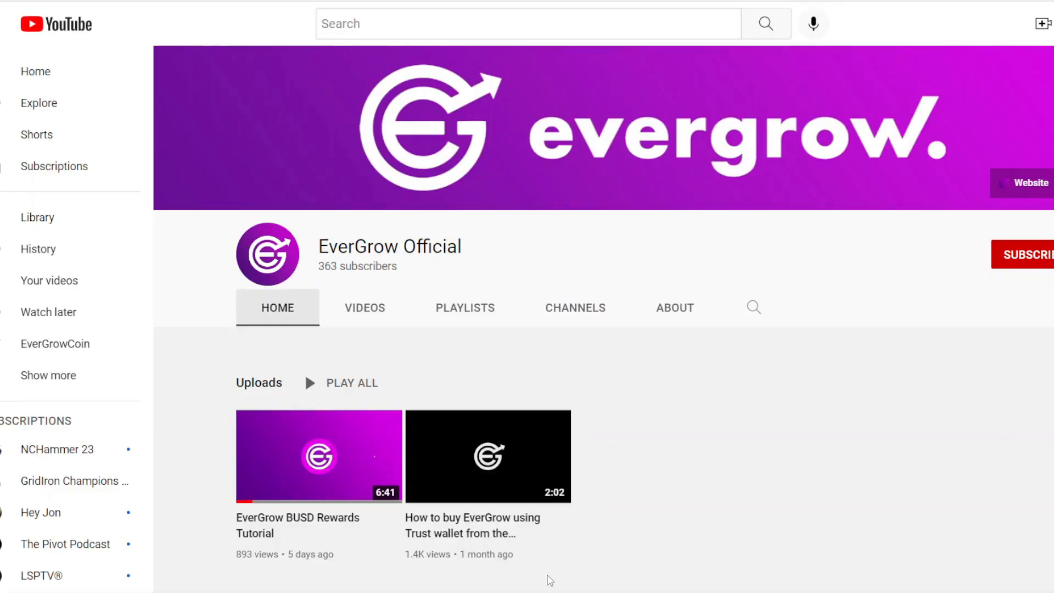
pyautogui.moveTo(480, 556)
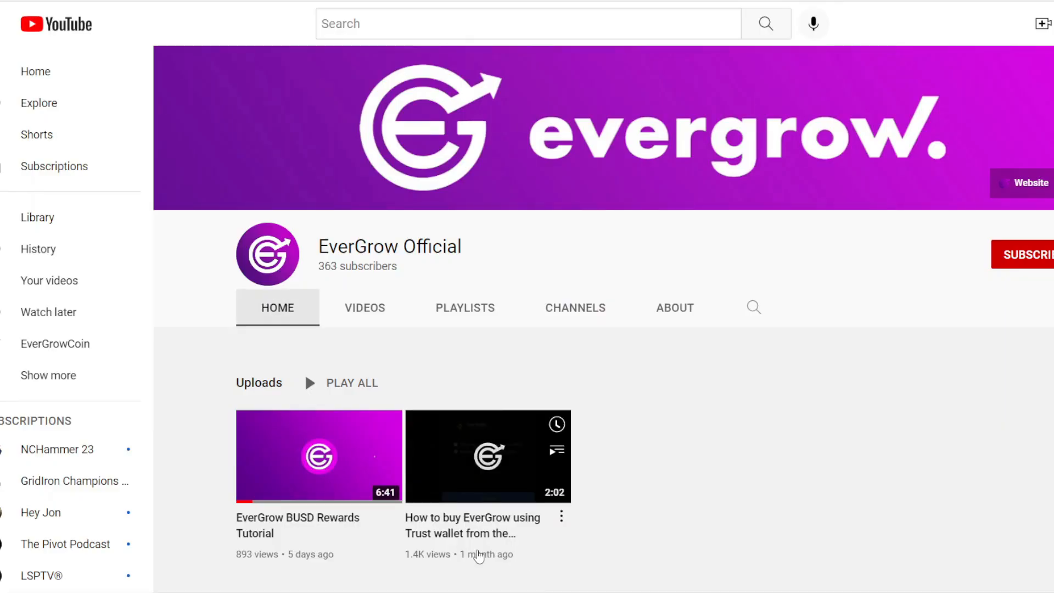
pyautogui.moveTo(487, 456)
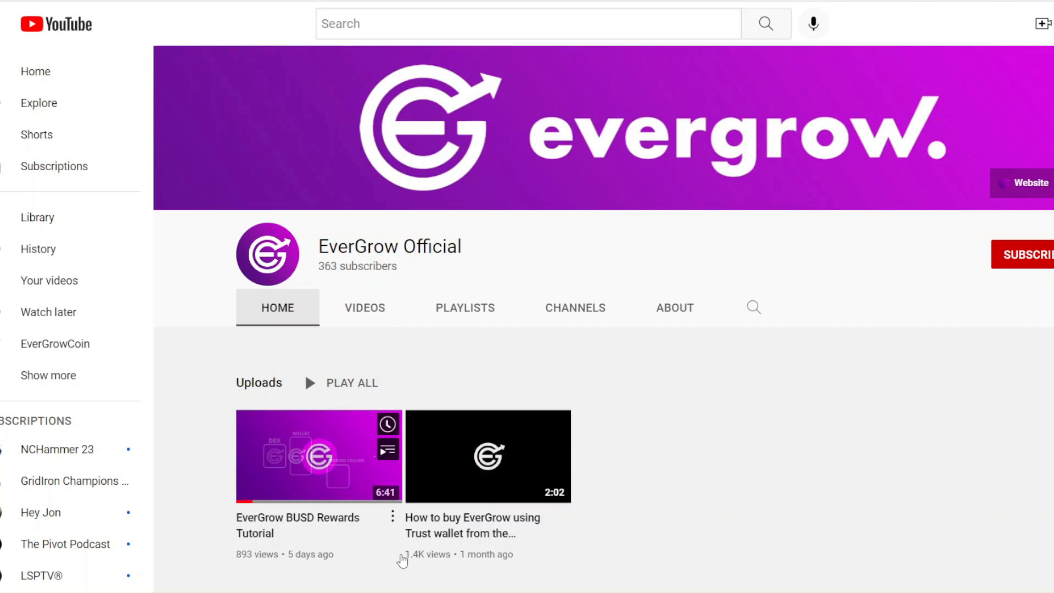
pyautogui.moveTo(318, 559)
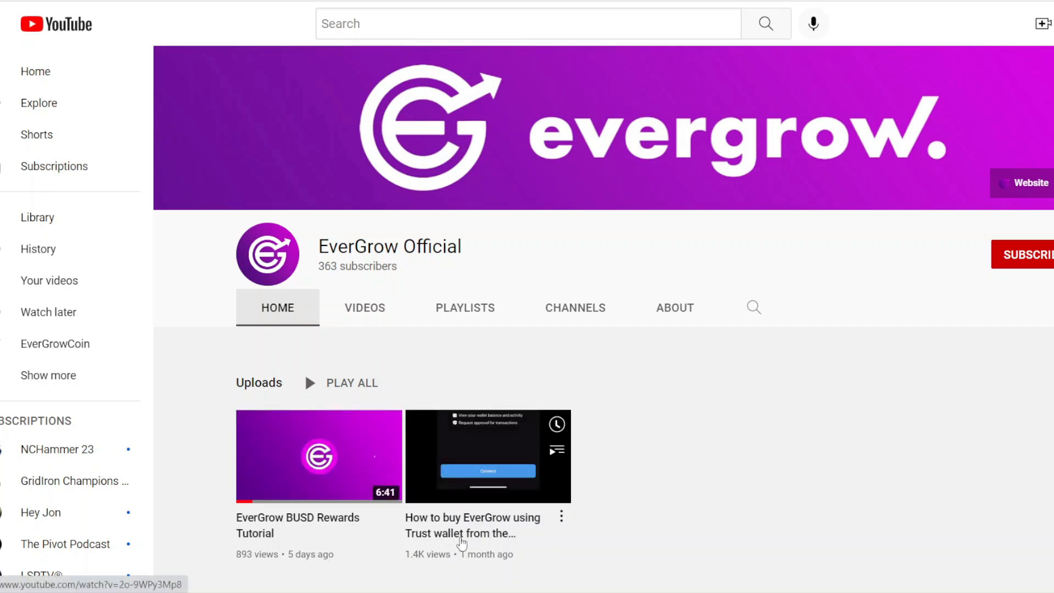
pyautogui.moveTo(410, 586)
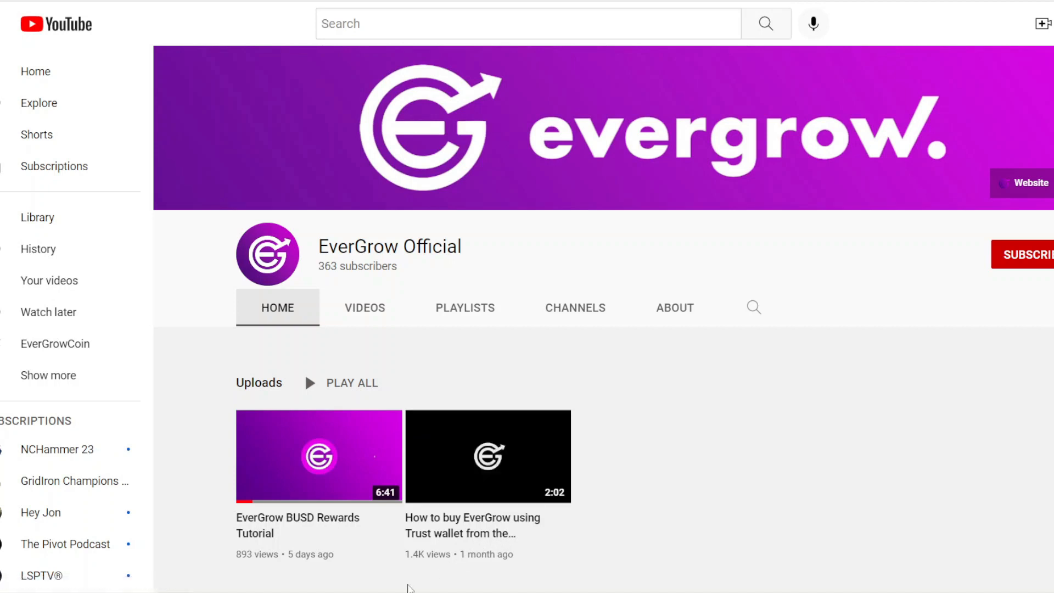
pyautogui.moveTo(319, 456)
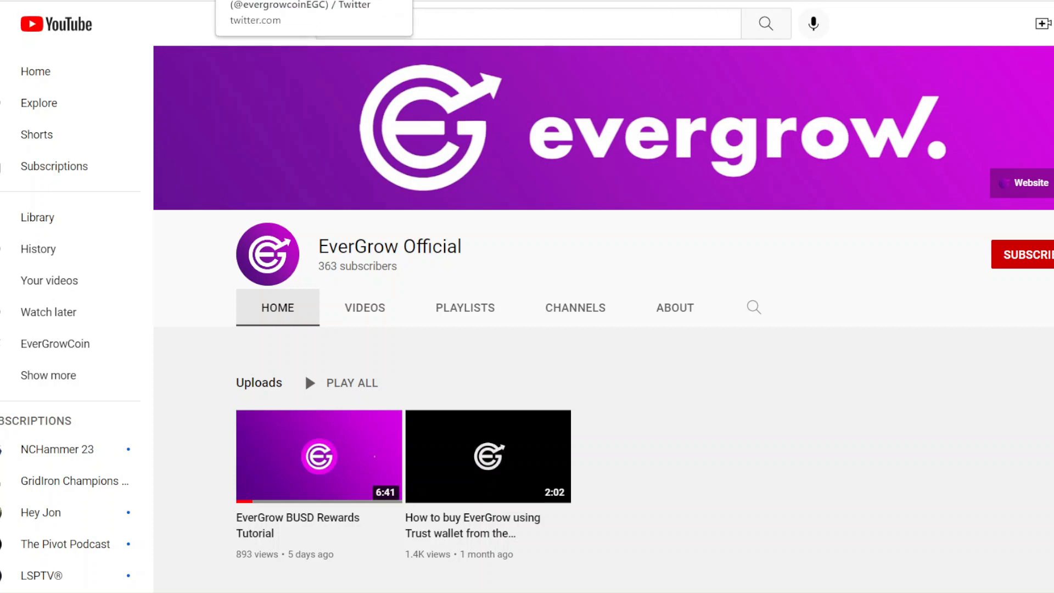
# Switch from the EverGrow Official YouTube channel to EverGrow's Twitter profile.
pyautogui.click(313, 20)
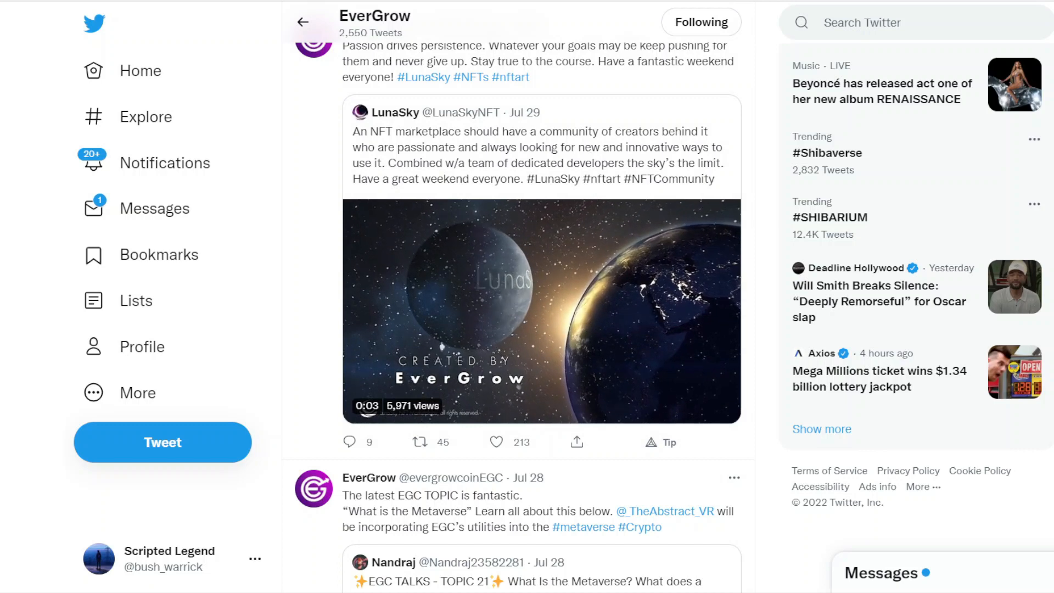
# Scroll down the EverGrow Twitter timeline to read its recent tweets.
pyautogui.scroll(-3)
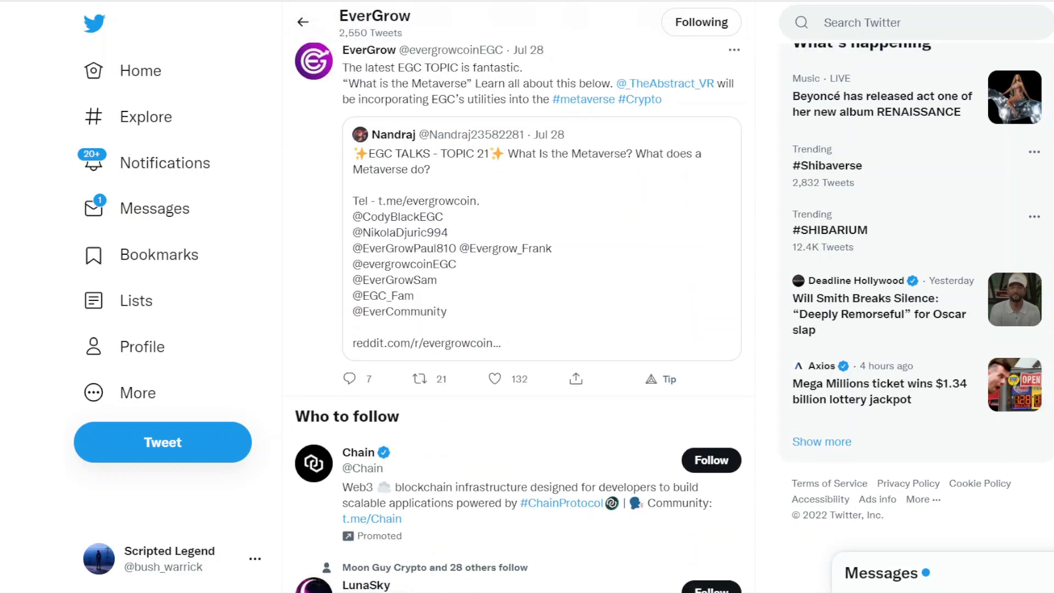
pyautogui.scroll(-3)
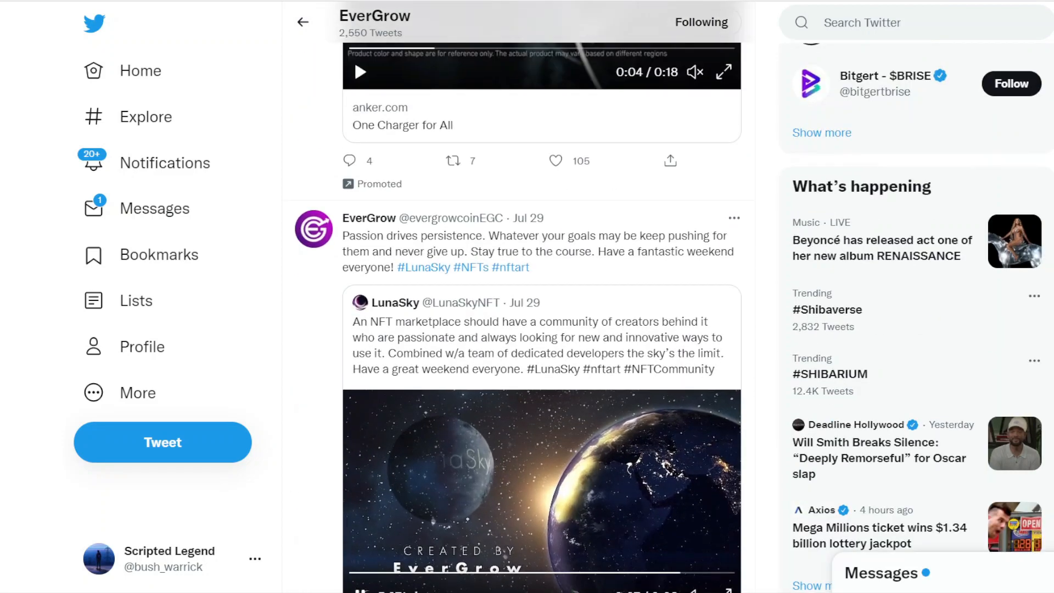
pyautogui.scroll(-3)
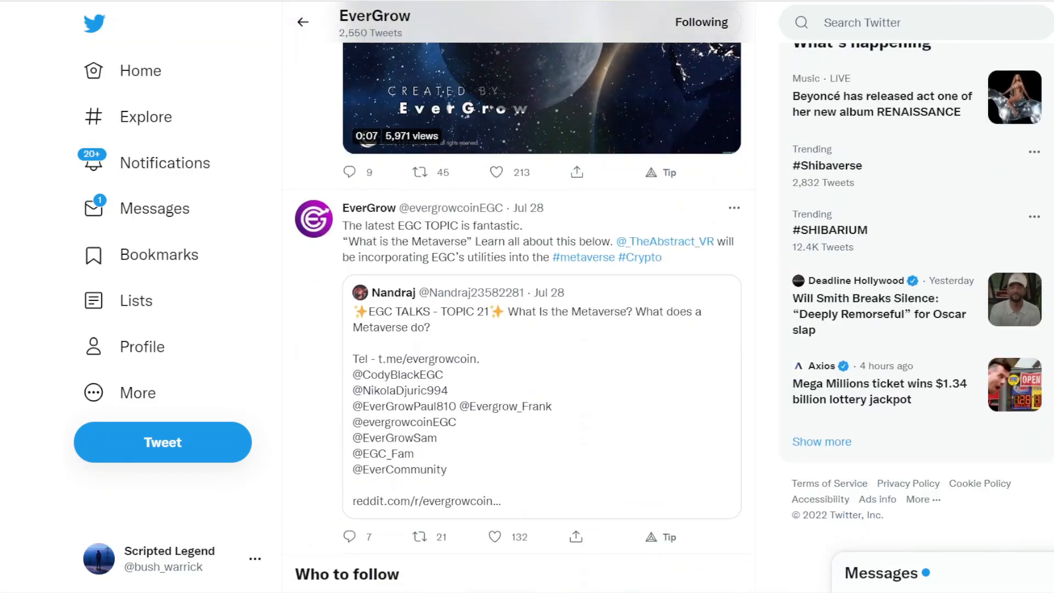
pyautogui.scroll(3)
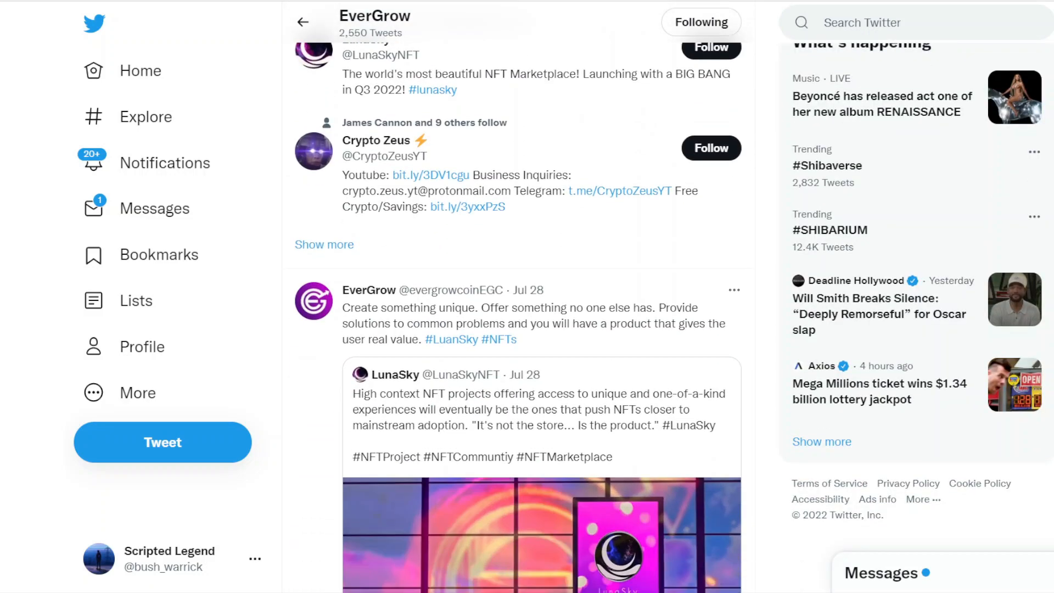
pyautogui.scroll(-3)
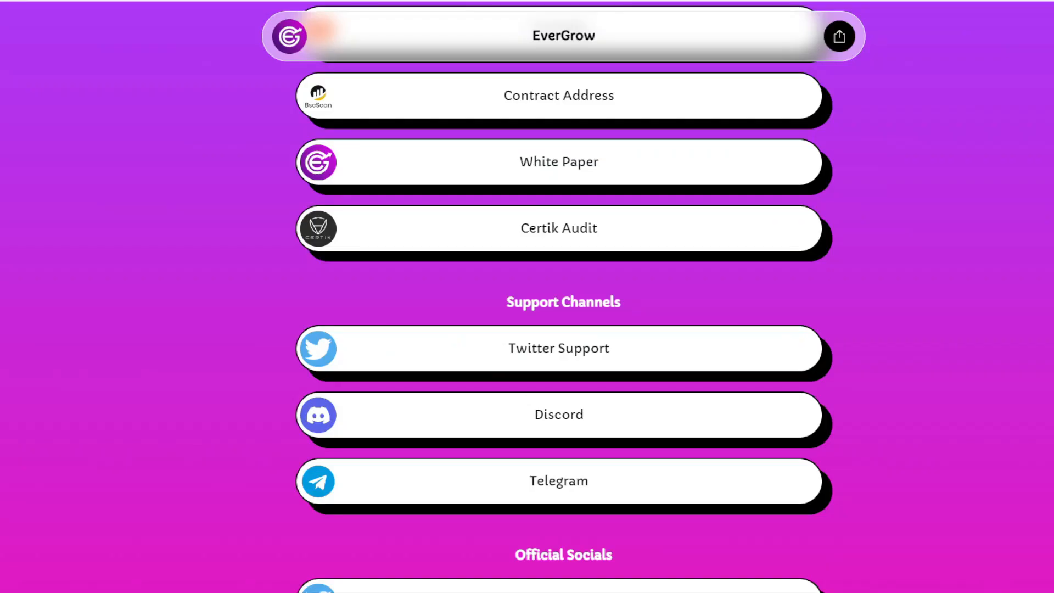
pyautogui.scroll(3)
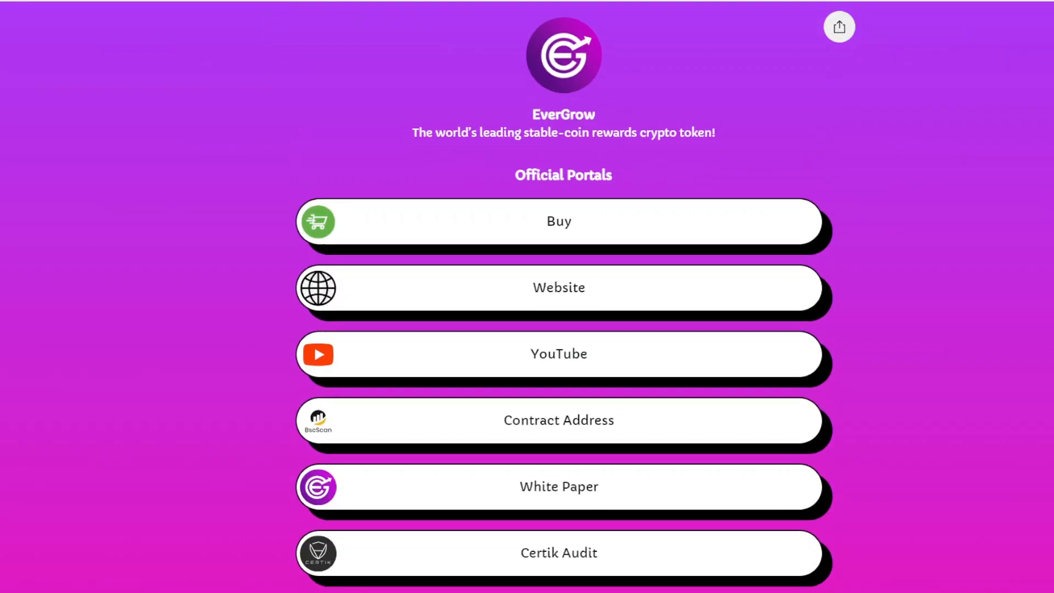
pyautogui.scroll(-3)
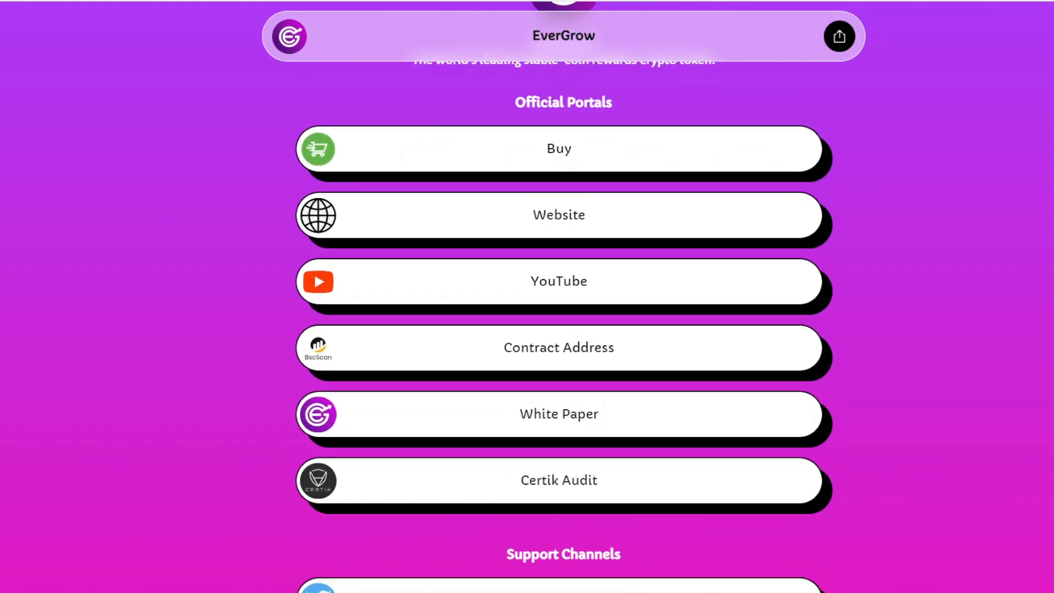
pyautogui.scroll(-3)
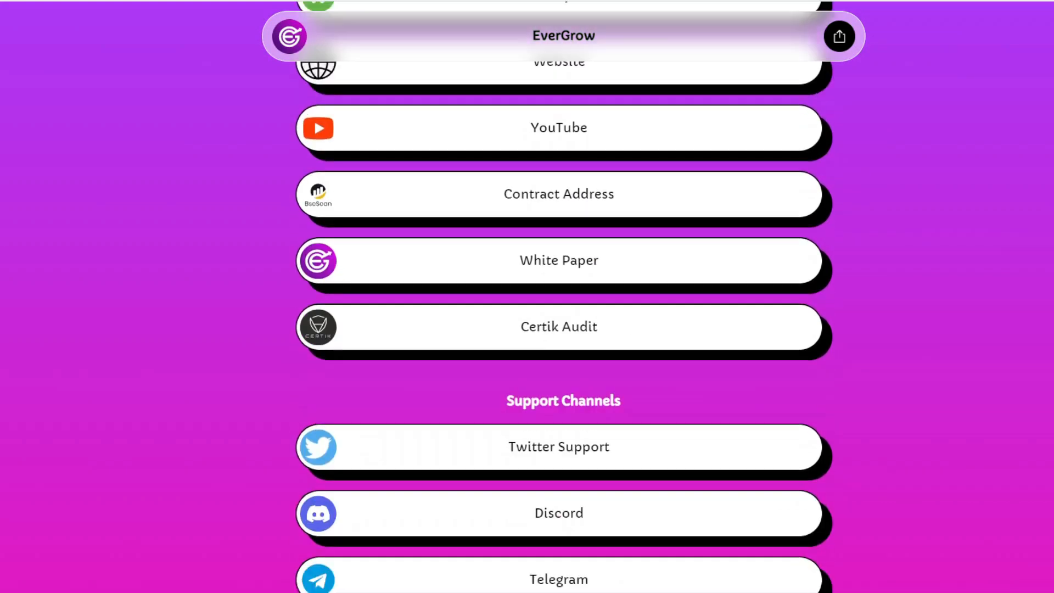
pyautogui.scroll(-3)
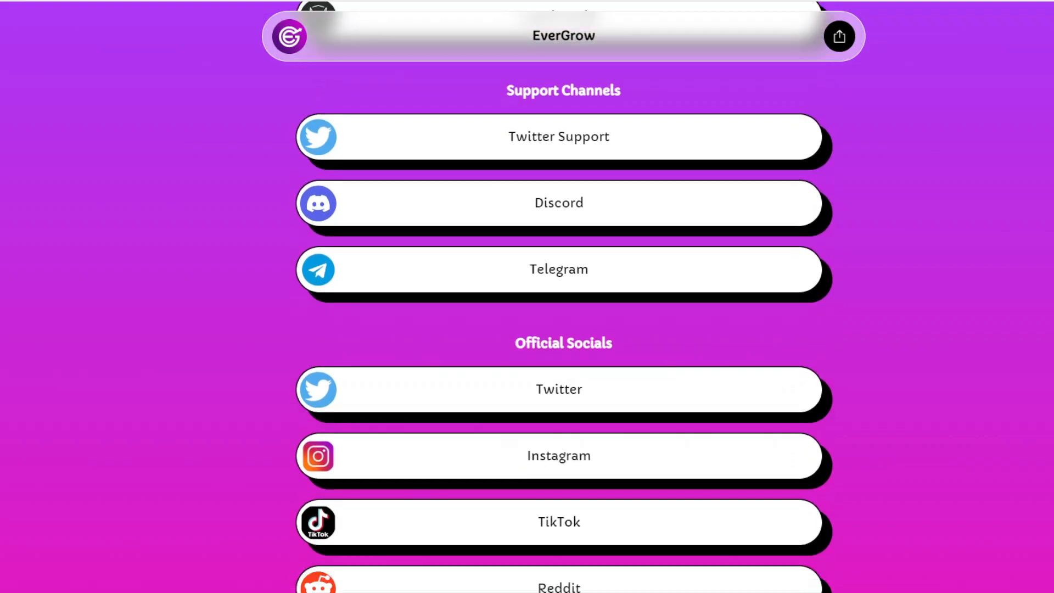
pyautogui.scroll(-3)
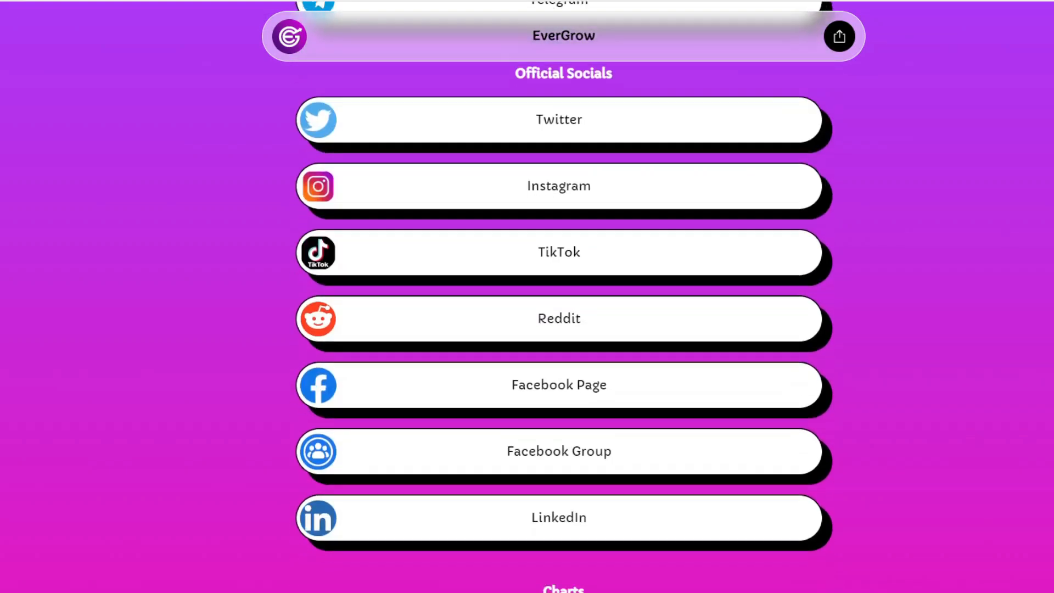
pyautogui.scroll(-3)
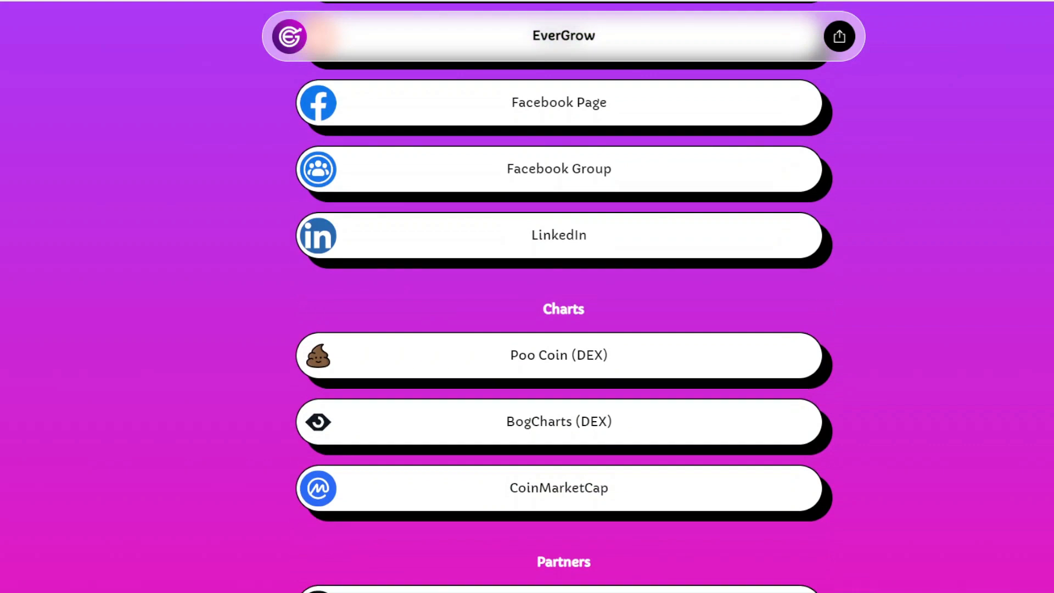
pyautogui.scroll(-3)
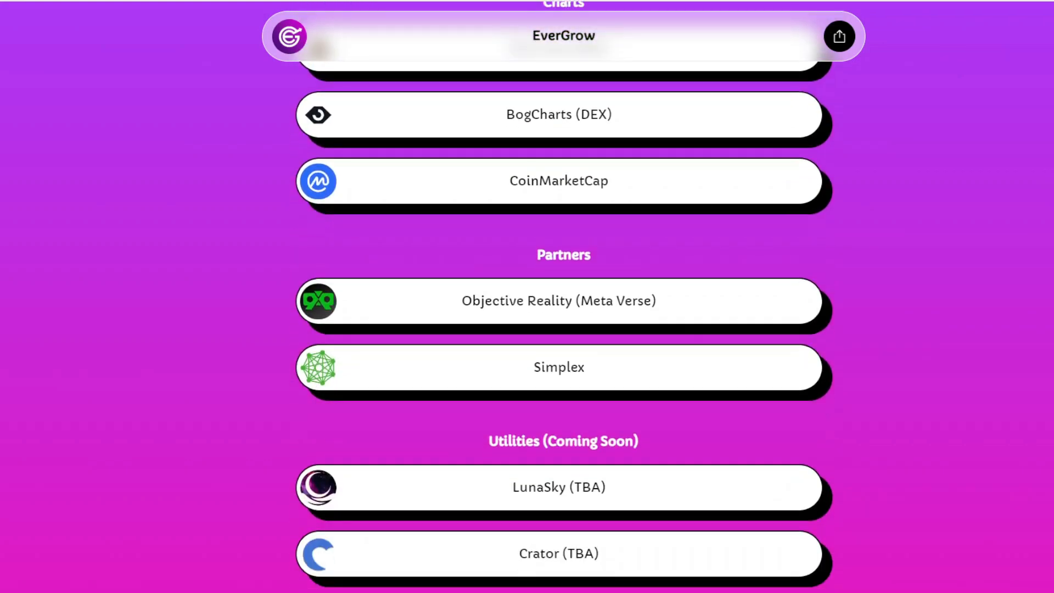
pyautogui.scroll(3)
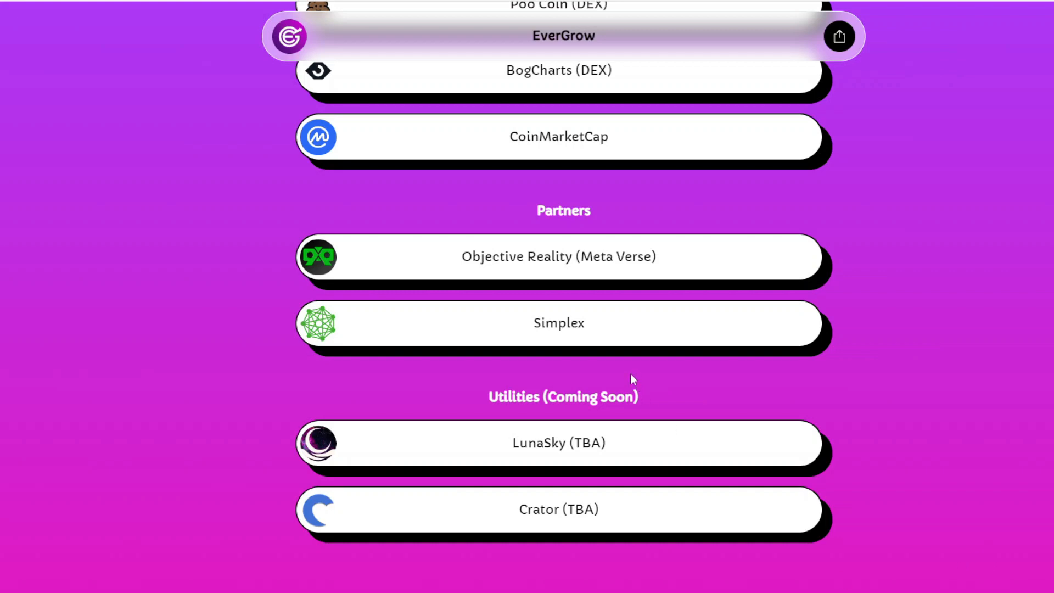
pyautogui.moveTo(668, 436)
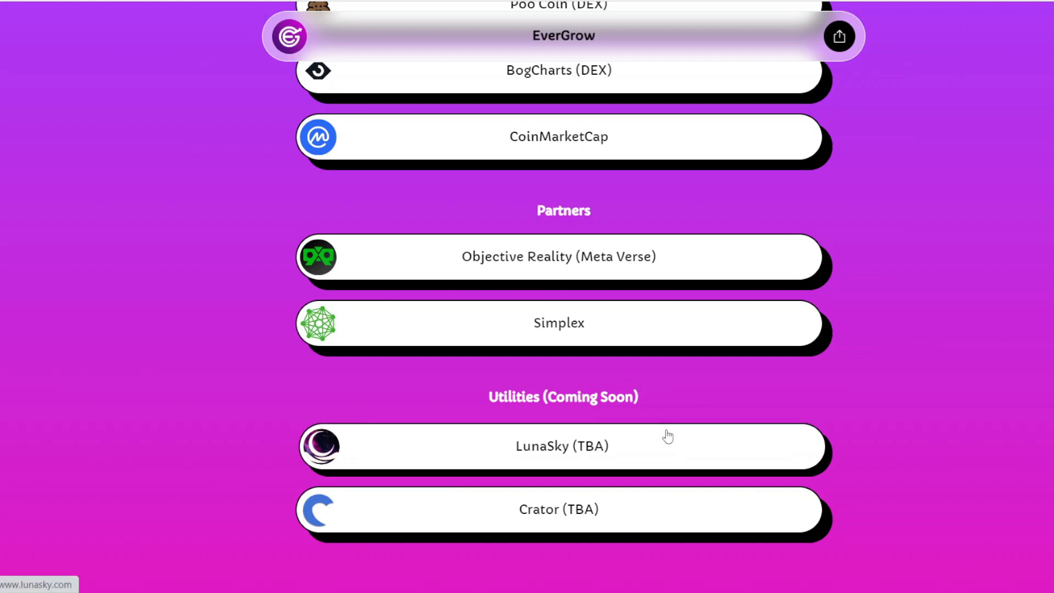
pyautogui.moveTo(495, 288)
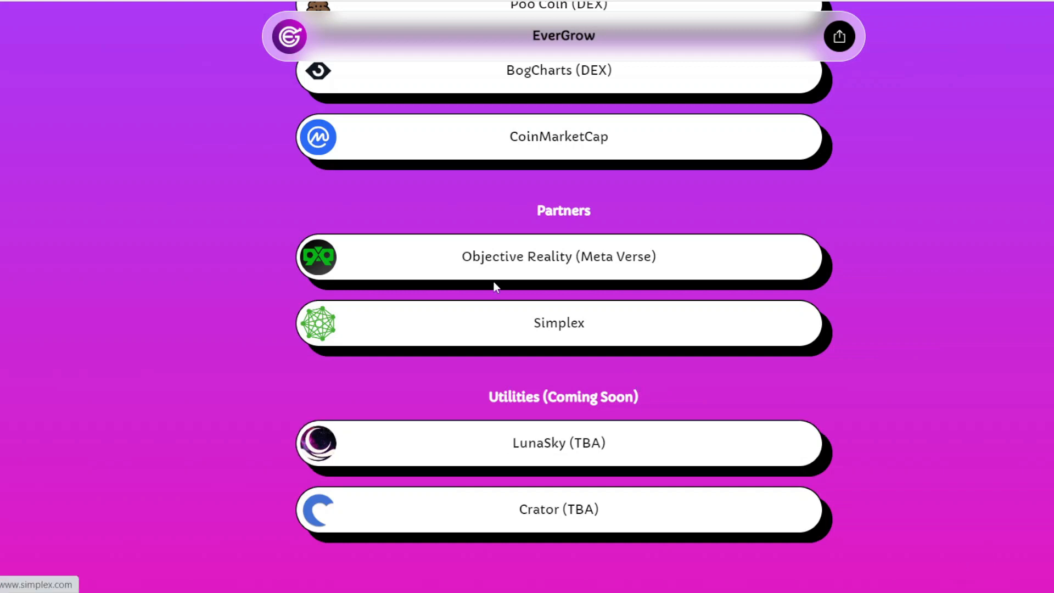
pyautogui.moveTo(500, 448)
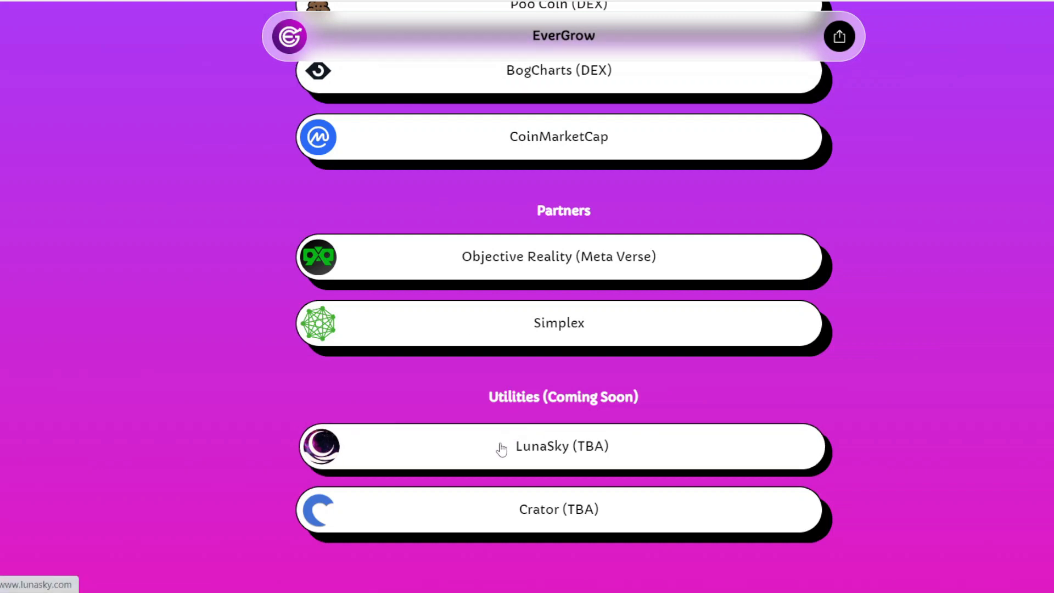